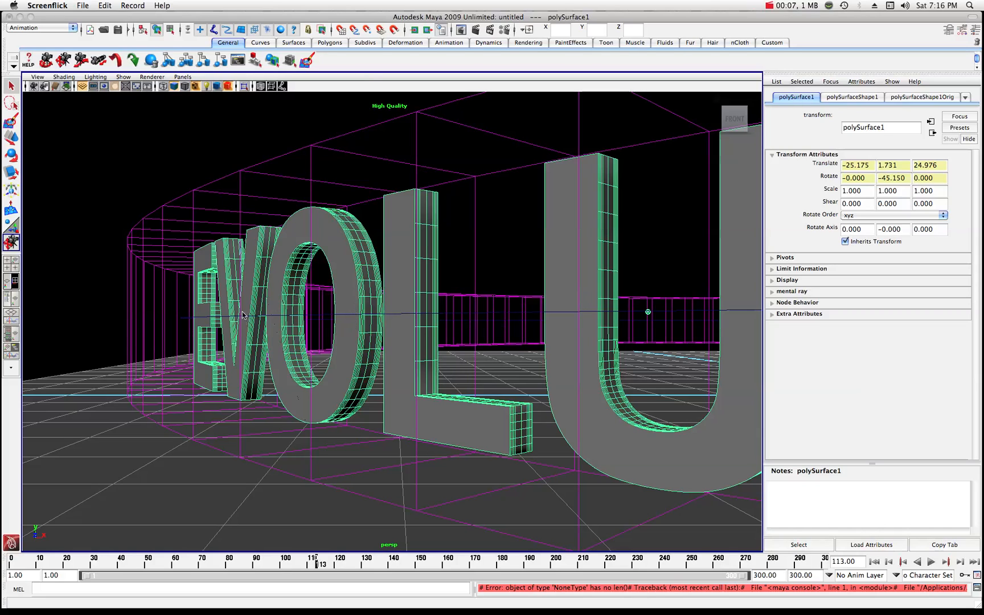
mouse_move(270, 297)
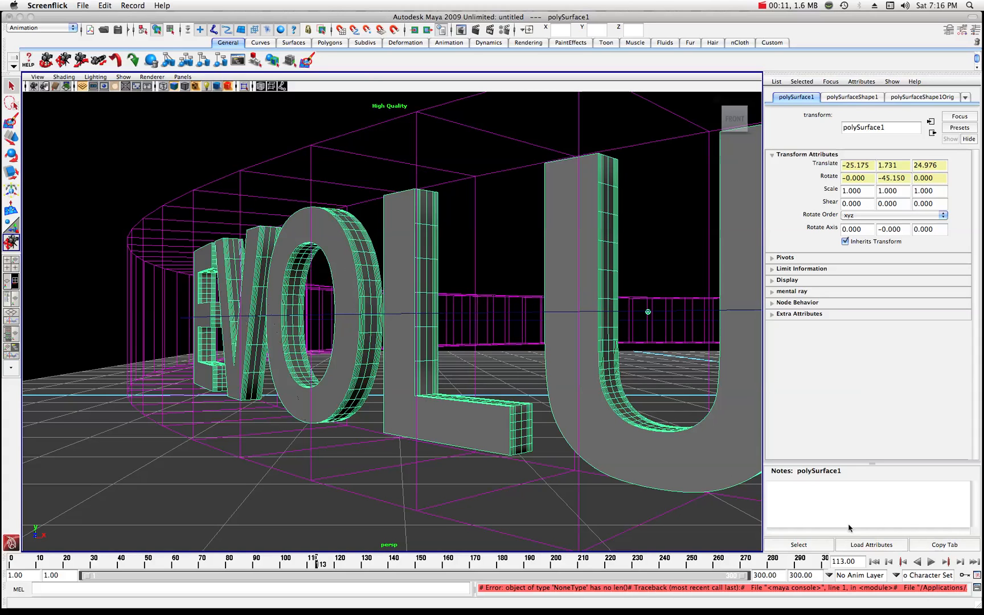
Play the existing text animation forward and stop the playback
click(932, 561)
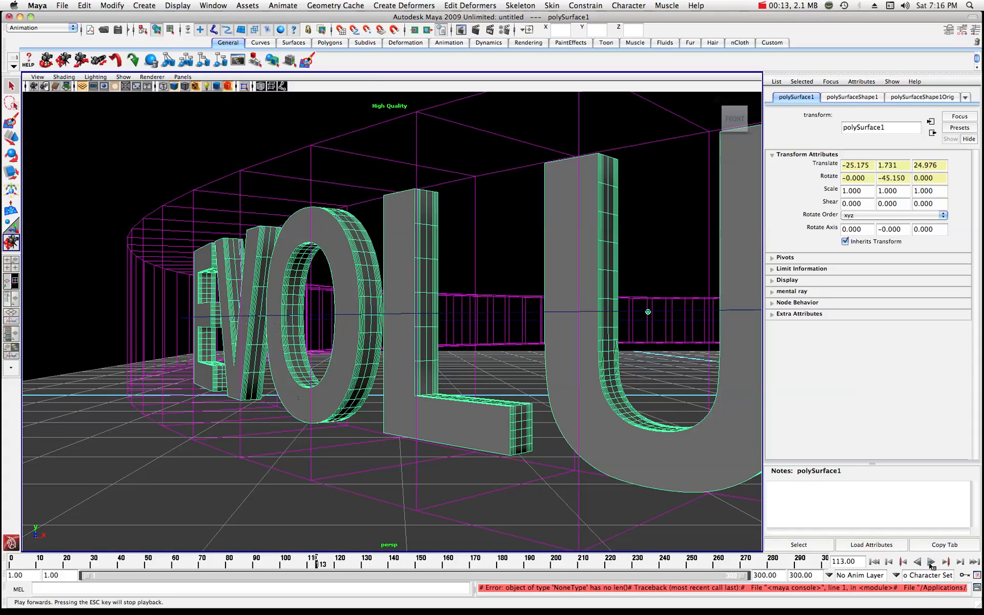
click(931, 561)
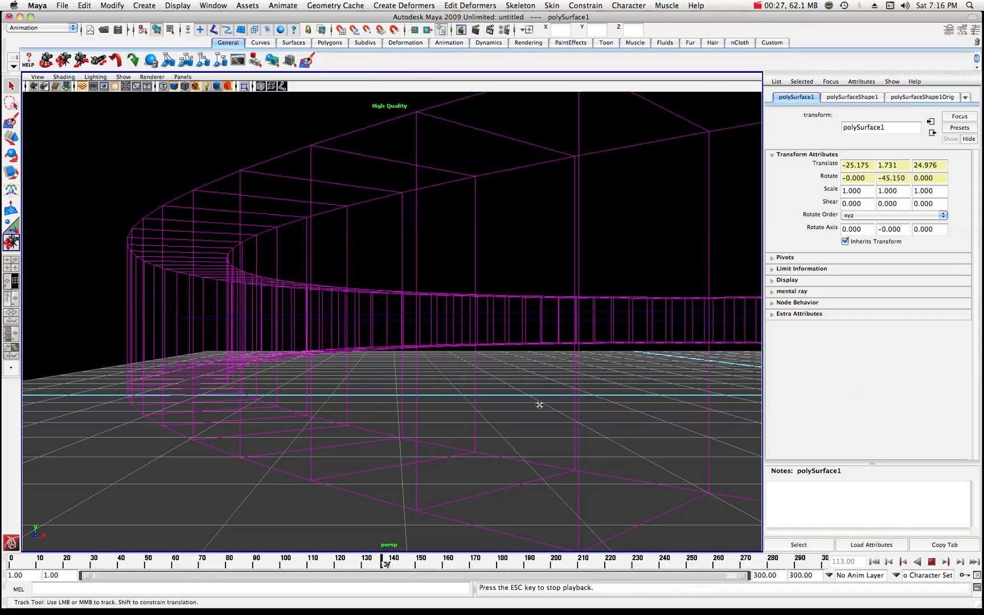
click(931, 561)
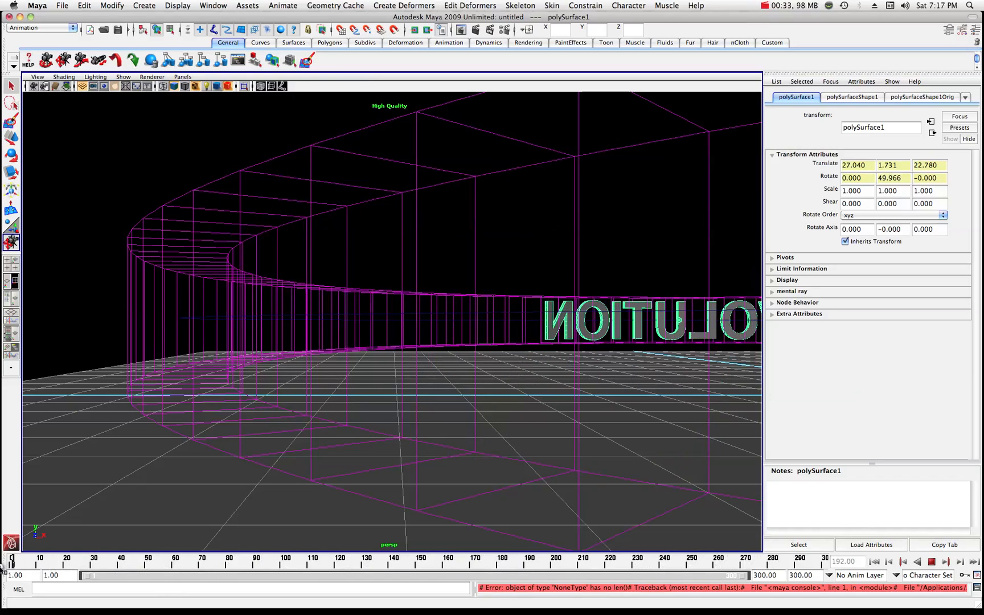
click(76, 561)
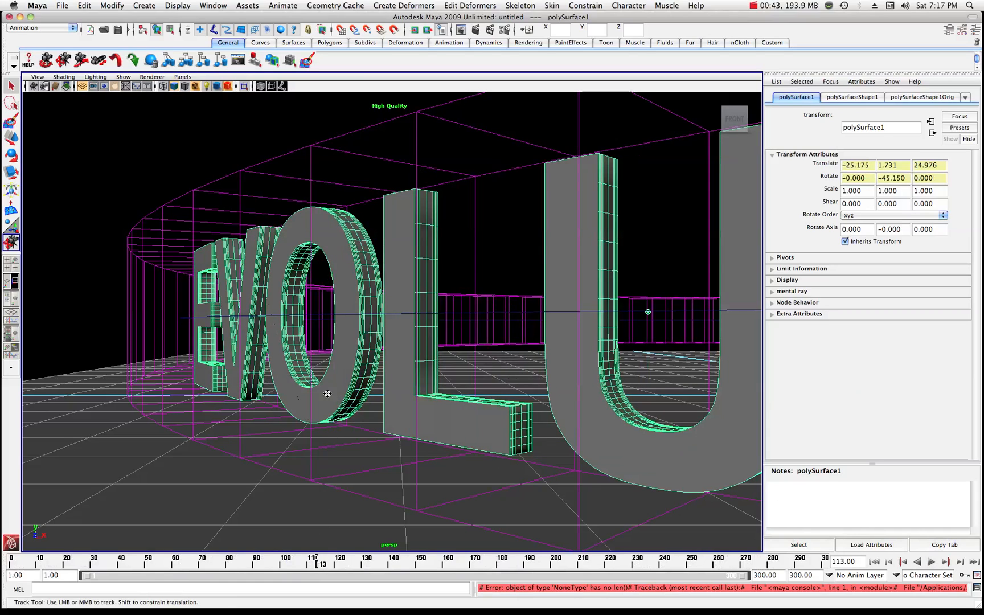
mouse_move(235, 198)
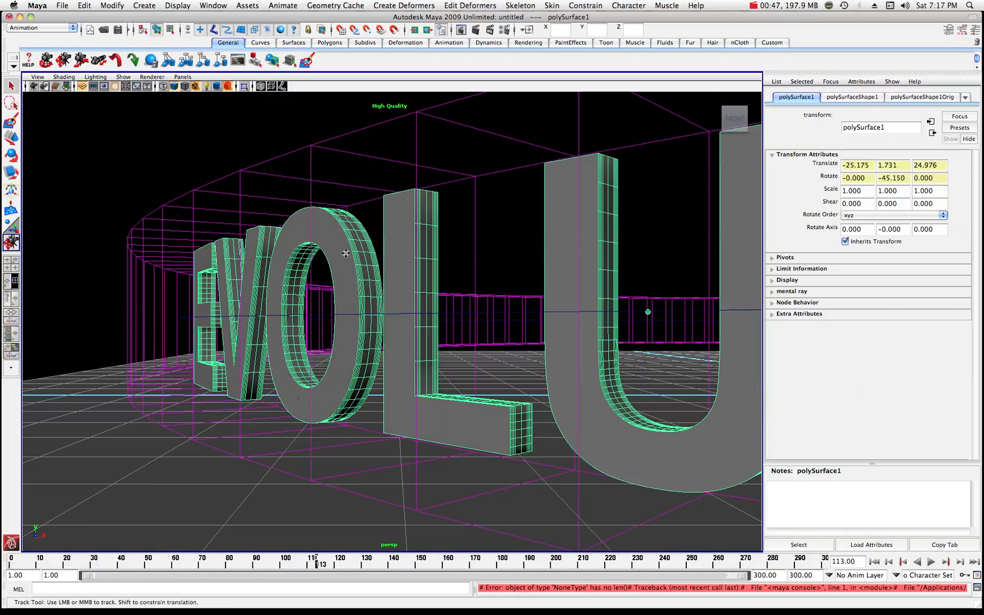
mouse_move(328, 234)
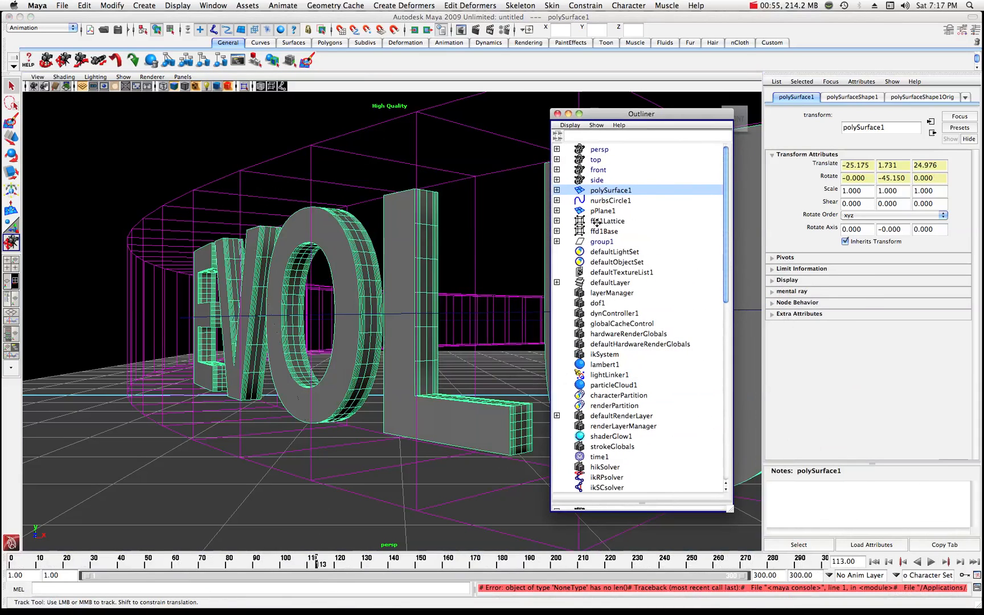
Select ffd1Lattice and ffd1Base in the object list and move the window aside
click(607, 221)
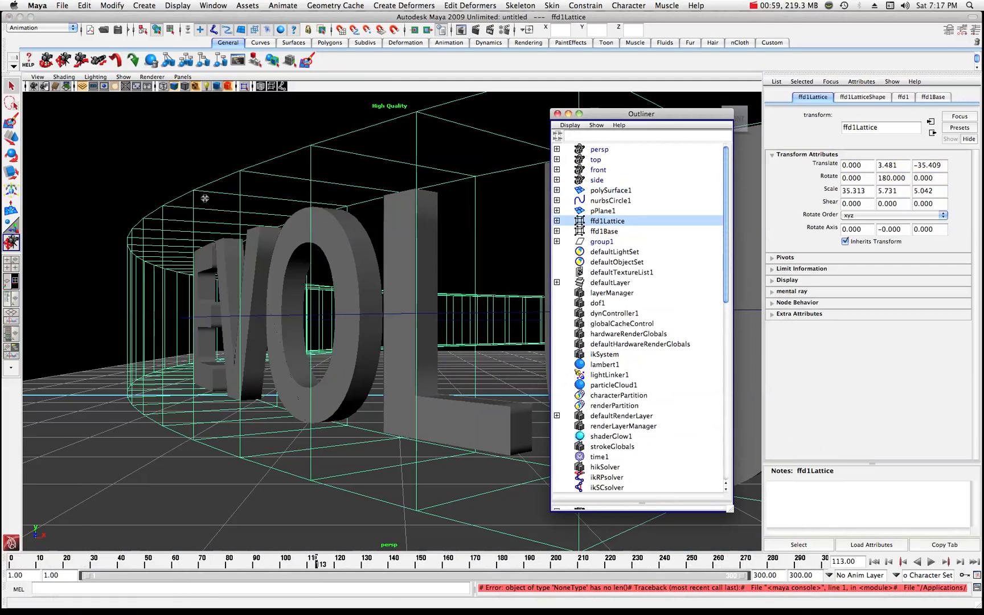
click(604, 232)
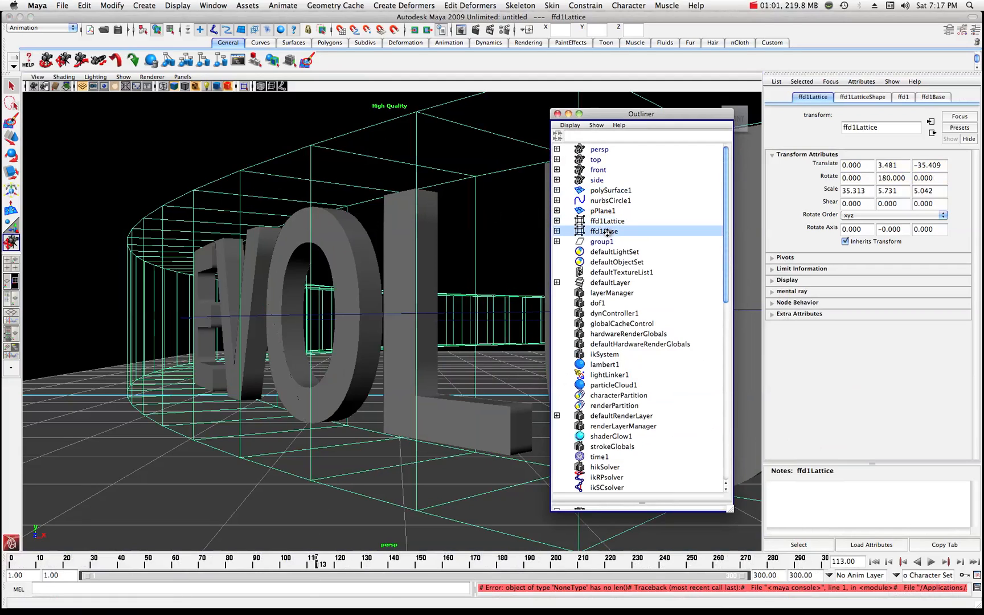
click(603, 231)
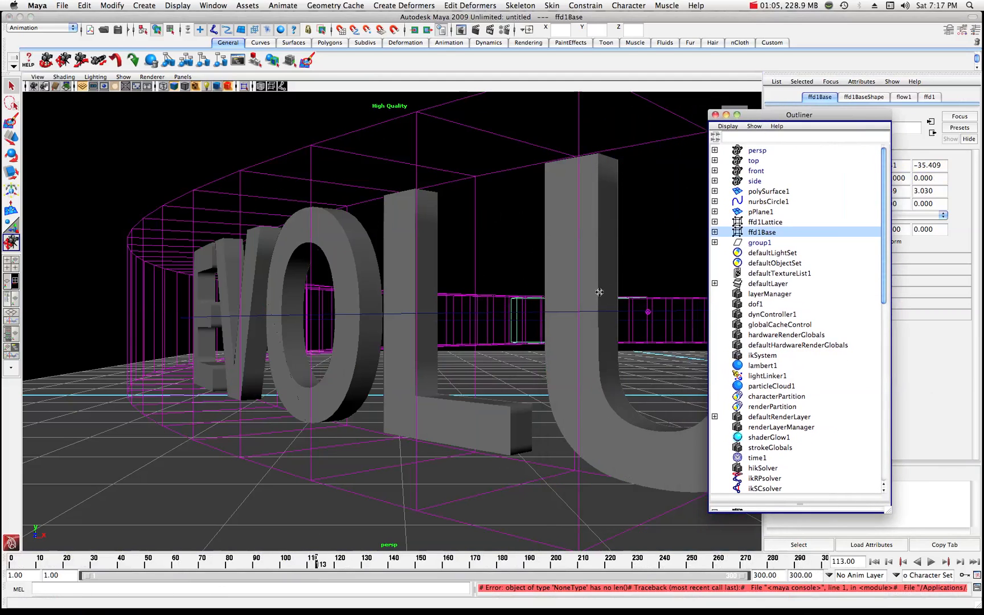
mouse_move(515, 303)
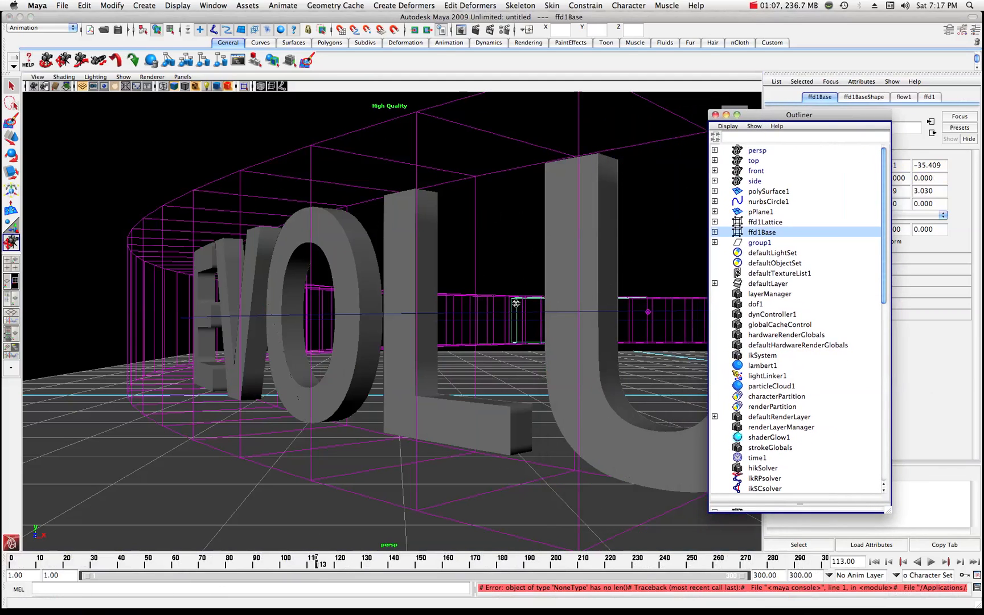
mouse_move(212, 270)
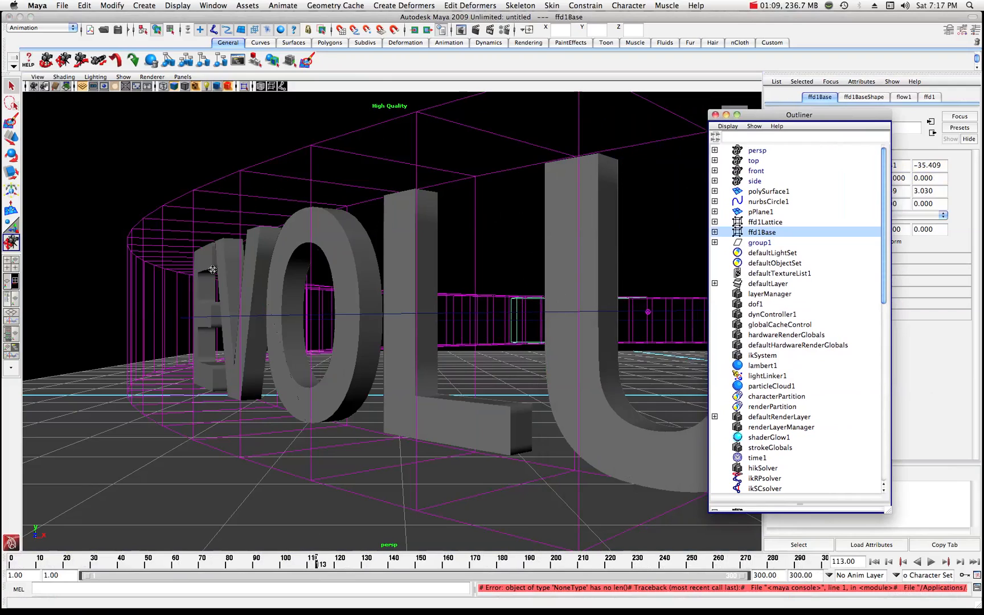
mouse_move(216, 249)
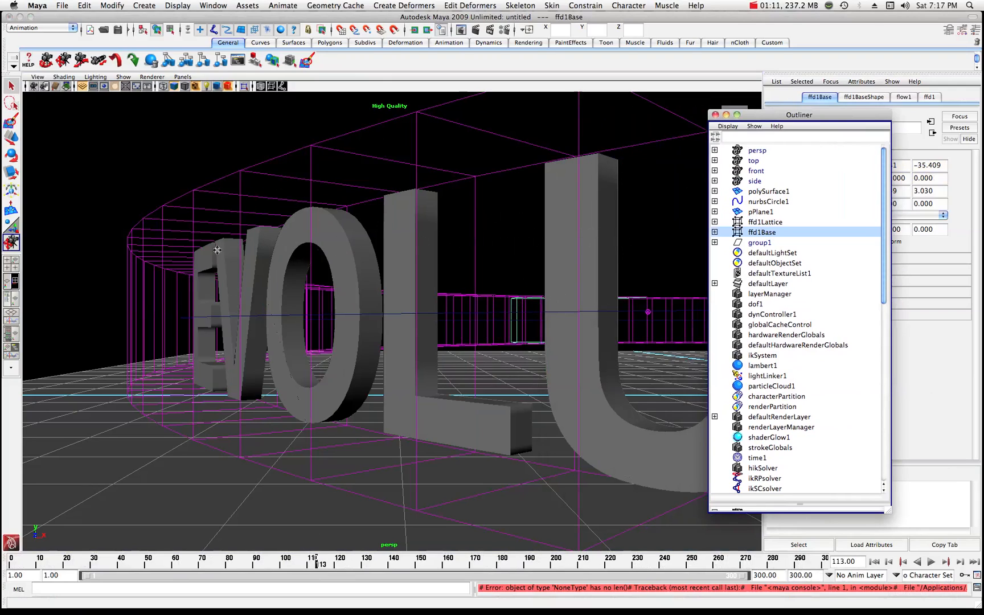
mouse_move(590, 233)
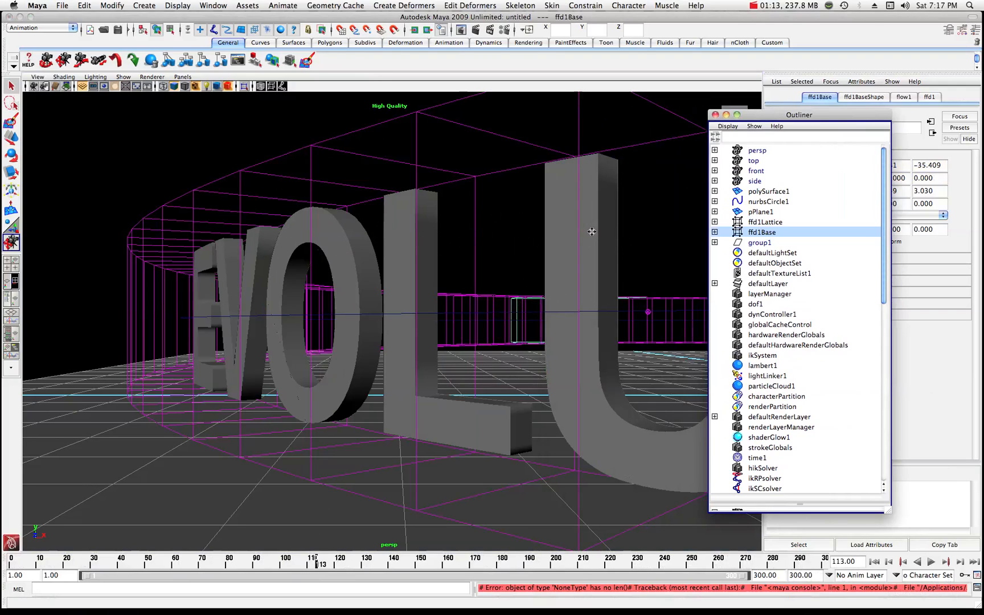
mouse_move(715, 144)
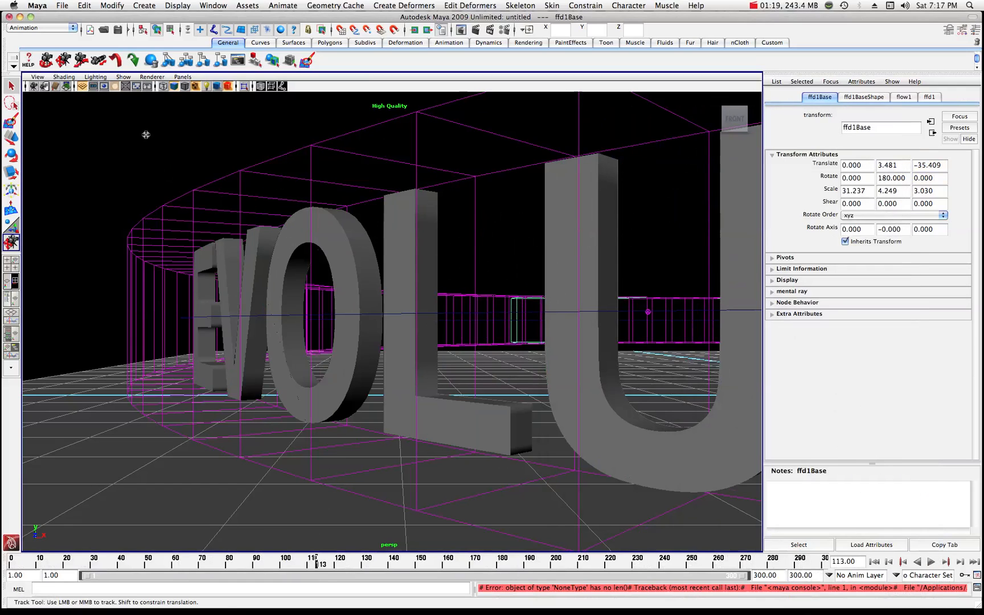
Start a new scene from the File menu, discarding the unsaved changes
click(83, 5)
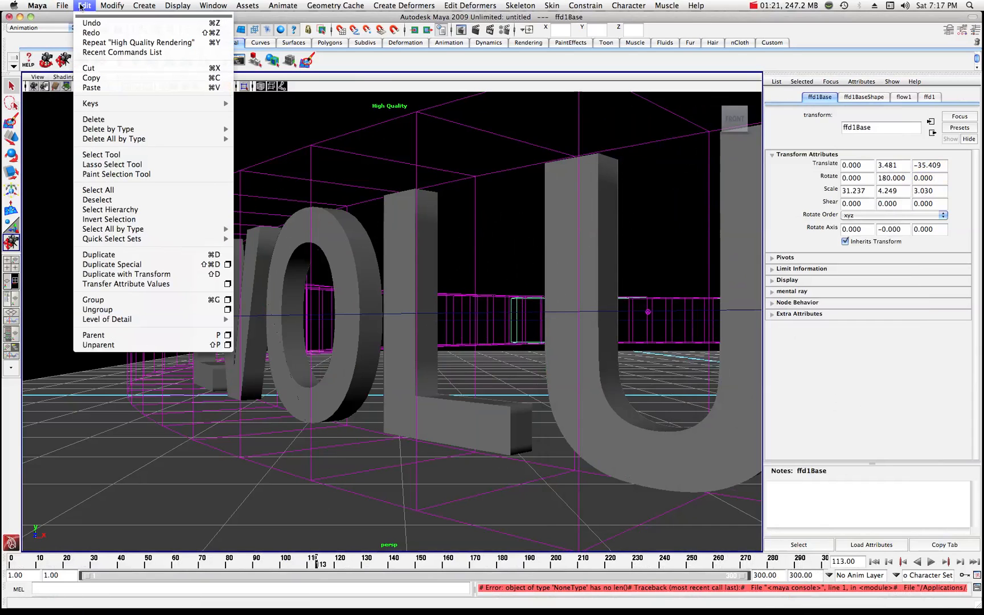
click(61, 6)
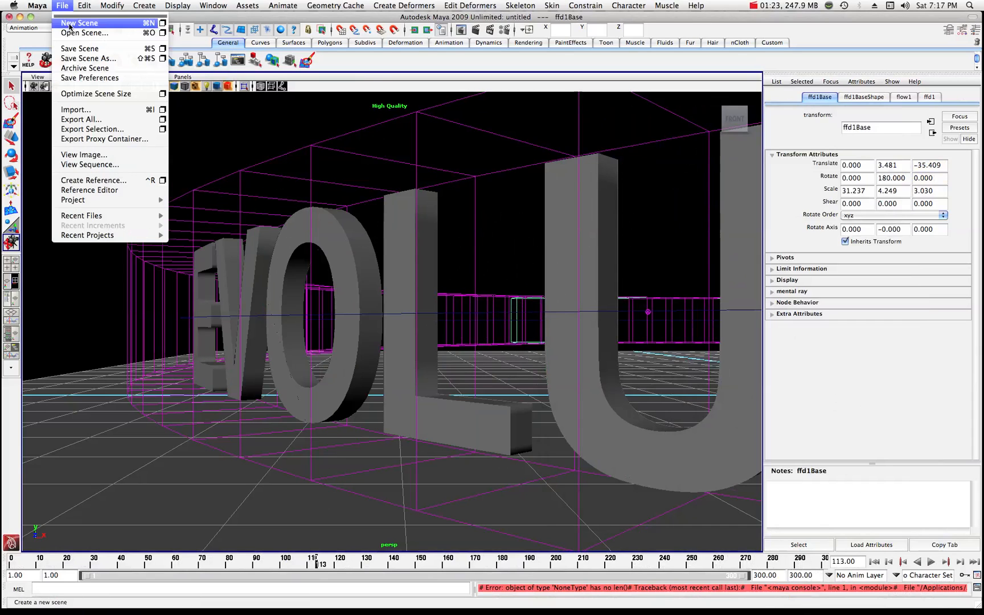
click(79, 23)
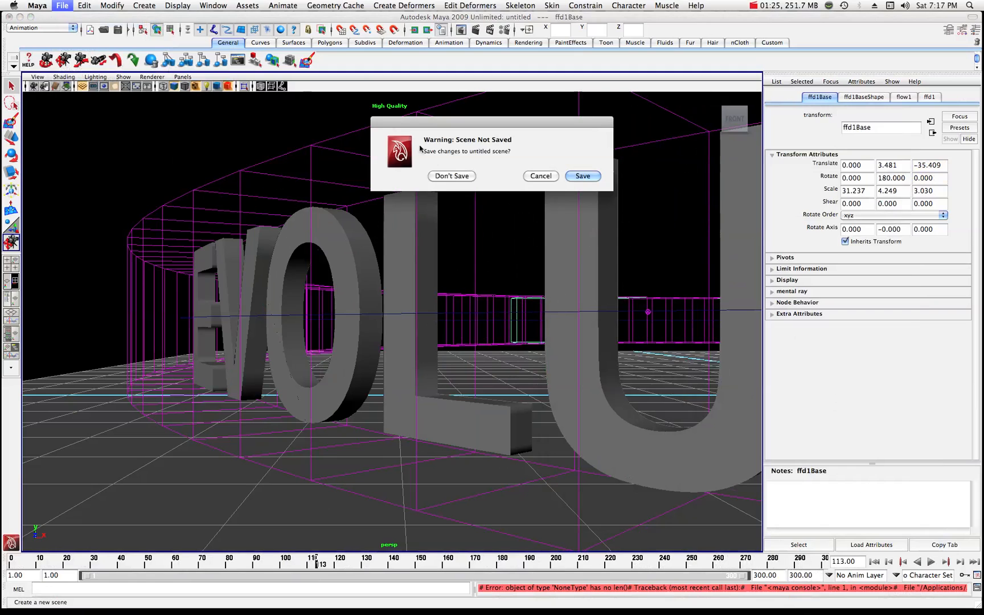
click(451, 175)
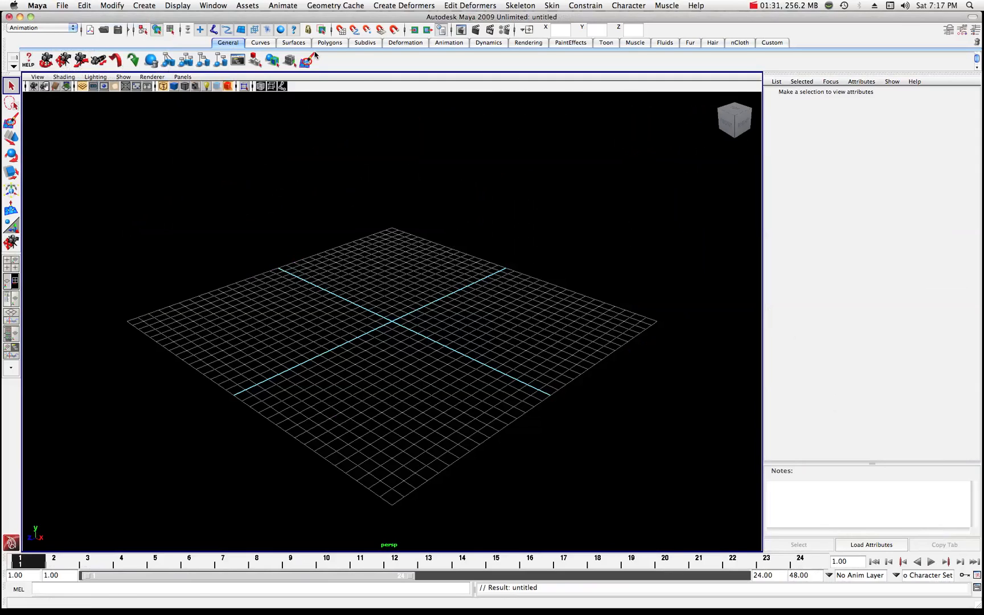
Create a polygon plane, pPlane1, on the grid from Create > Polygon Primitives
click(143, 5)
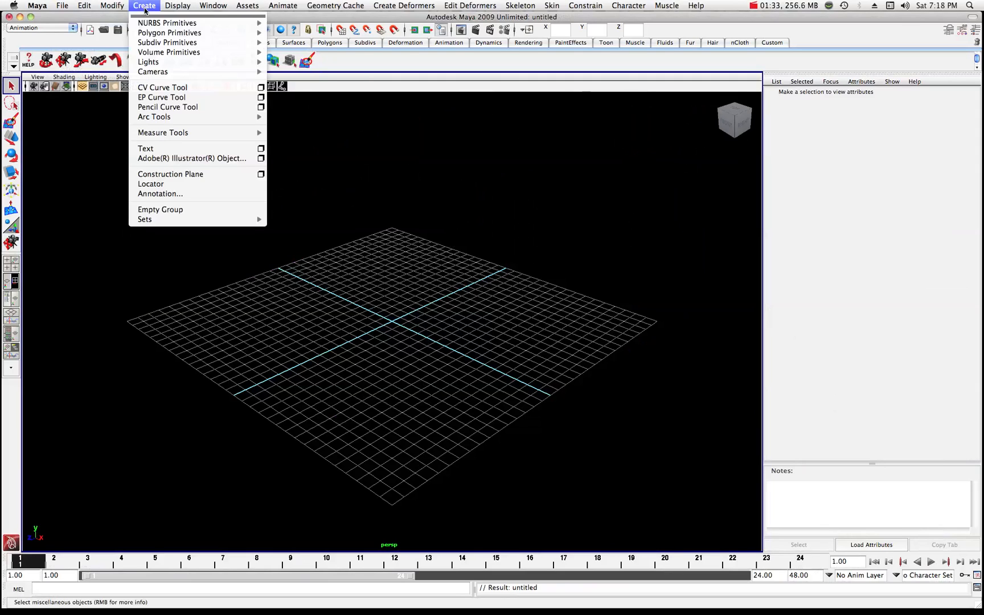
mouse_move(175, 42)
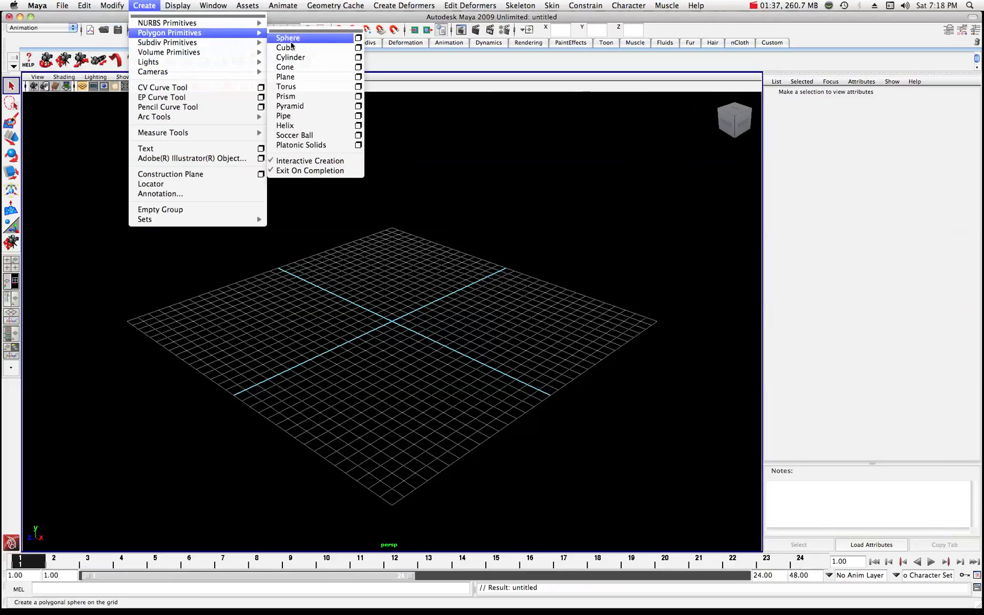
click(286, 76)
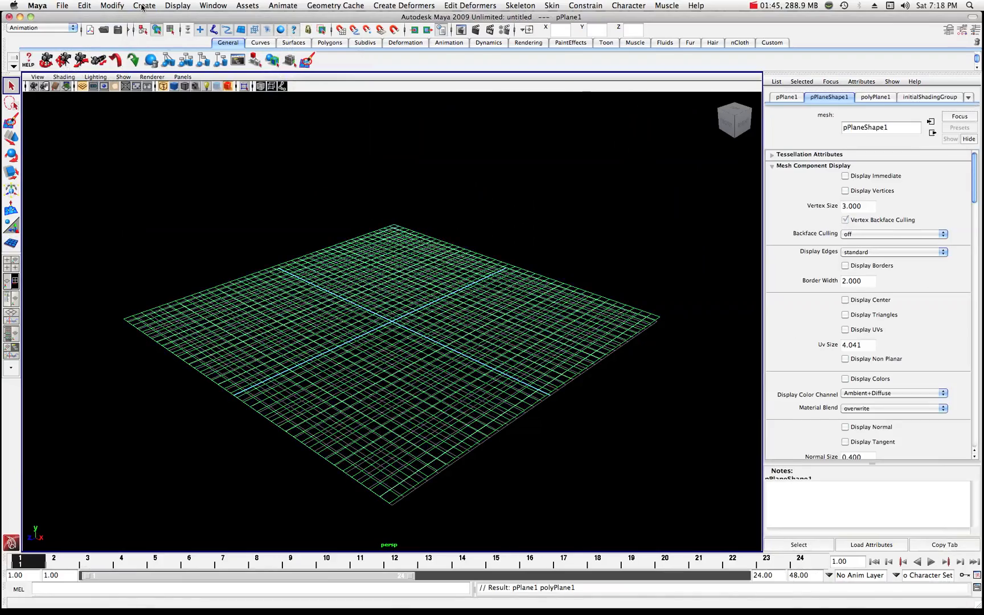
Create nurbsCircle1 centred on the grid, scale it uniformly to 0.787, and return to the Select Tool
click(144, 4)
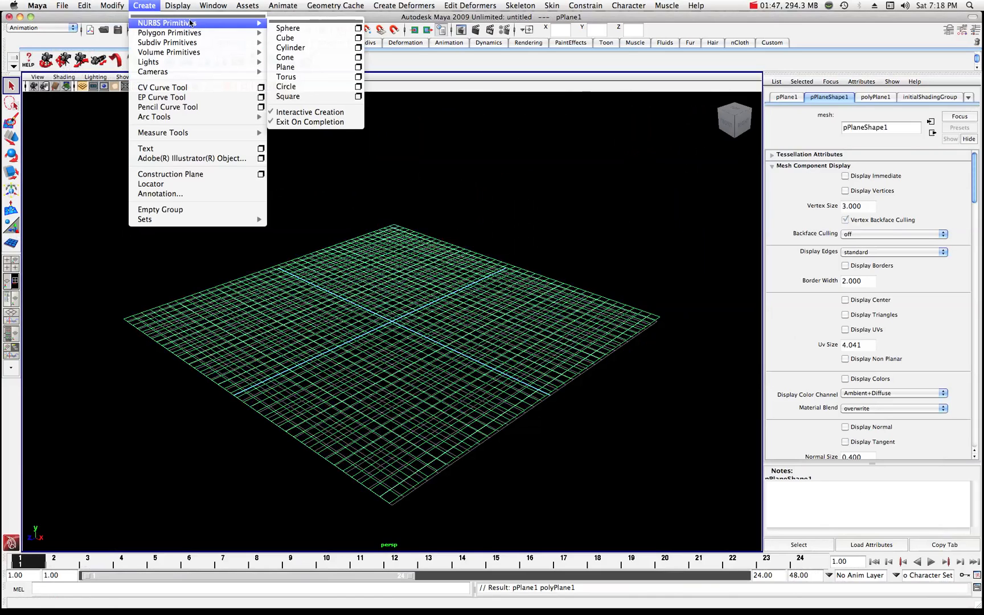
mouse_move(285, 87)
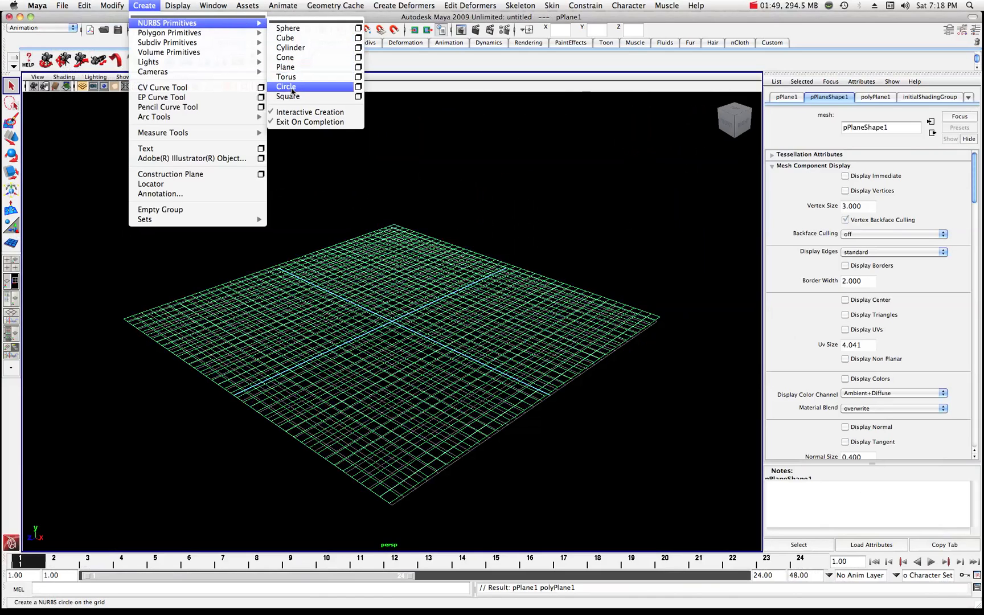
mouse_move(301, 89)
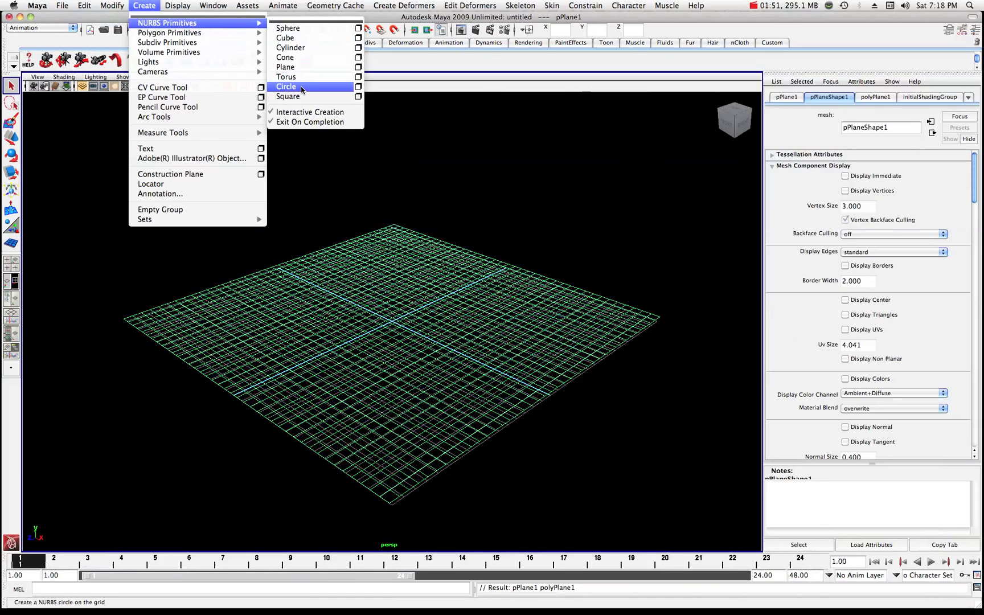
click(286, 86)
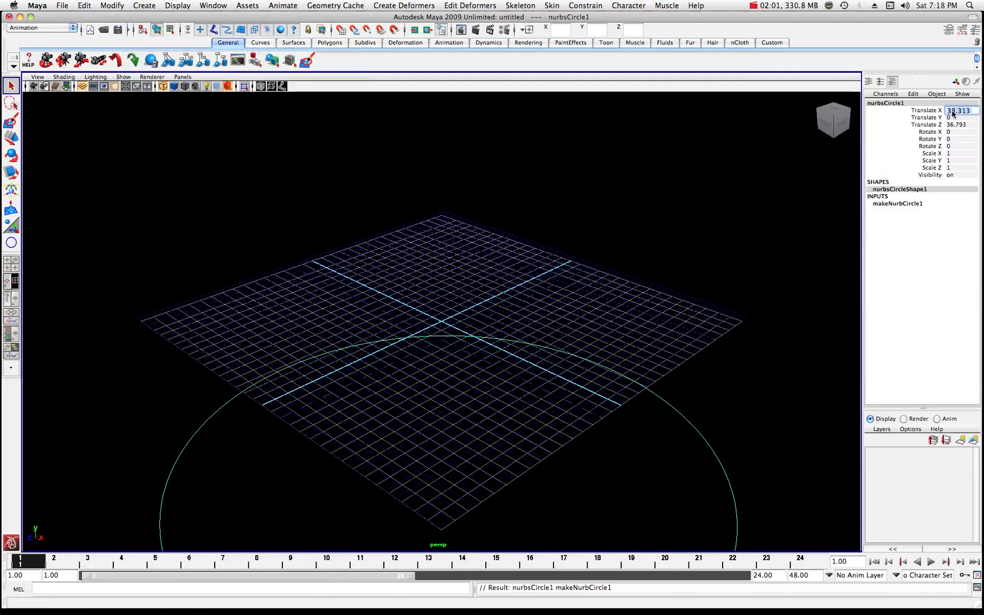
text(0)
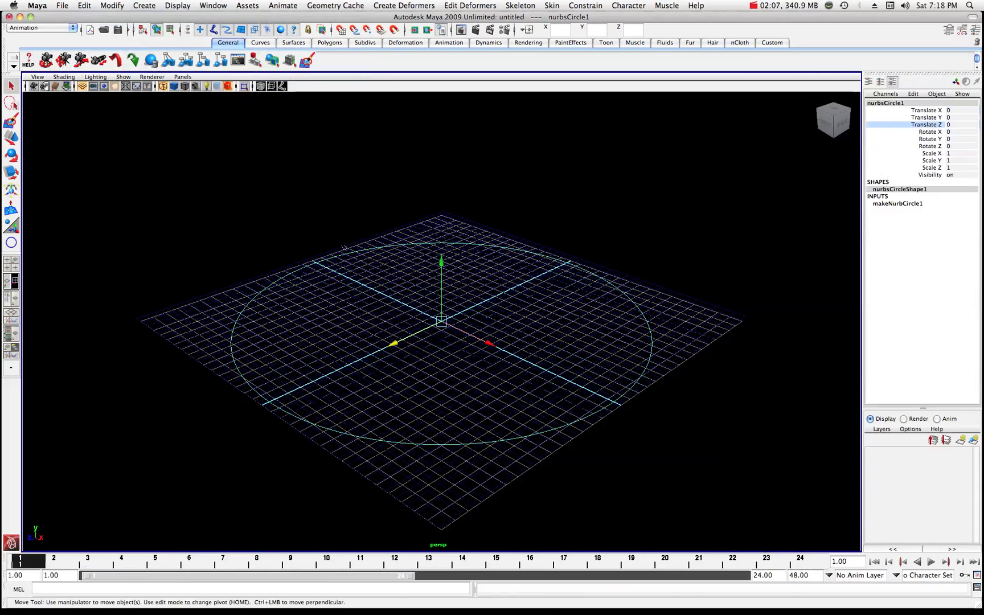
click(10, 173)
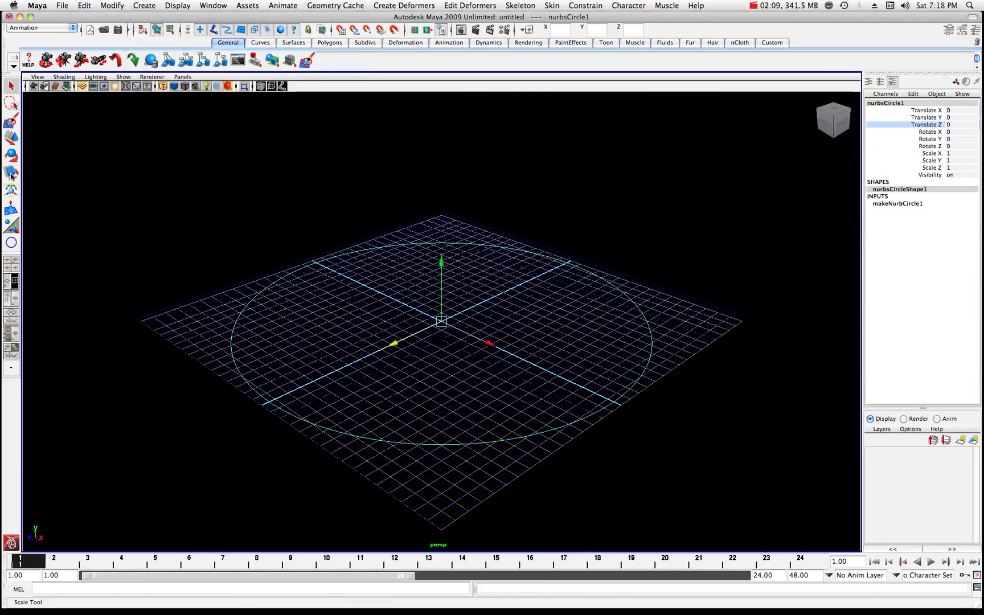
click(10, 172)
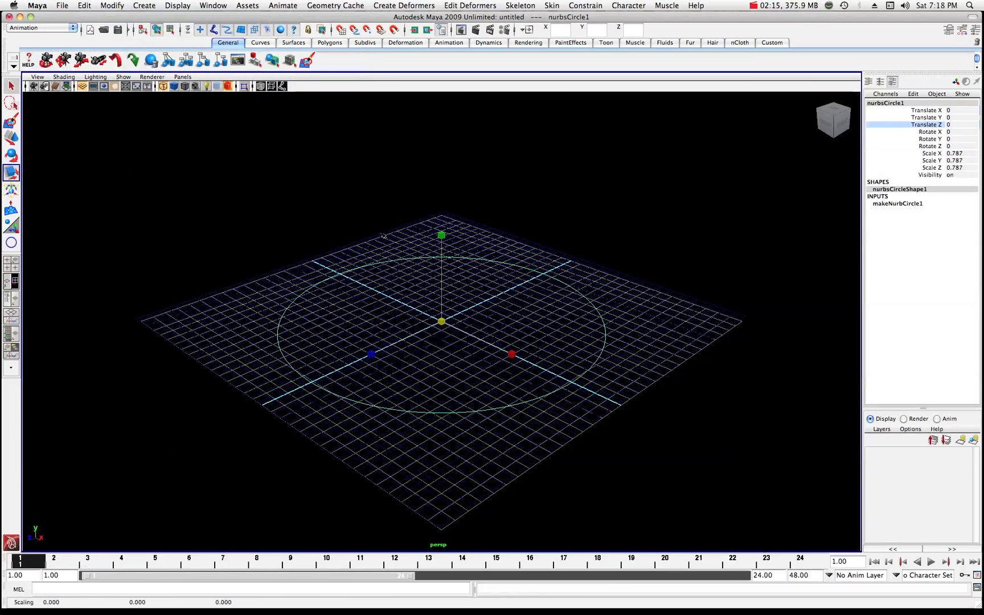
click(12, 84)
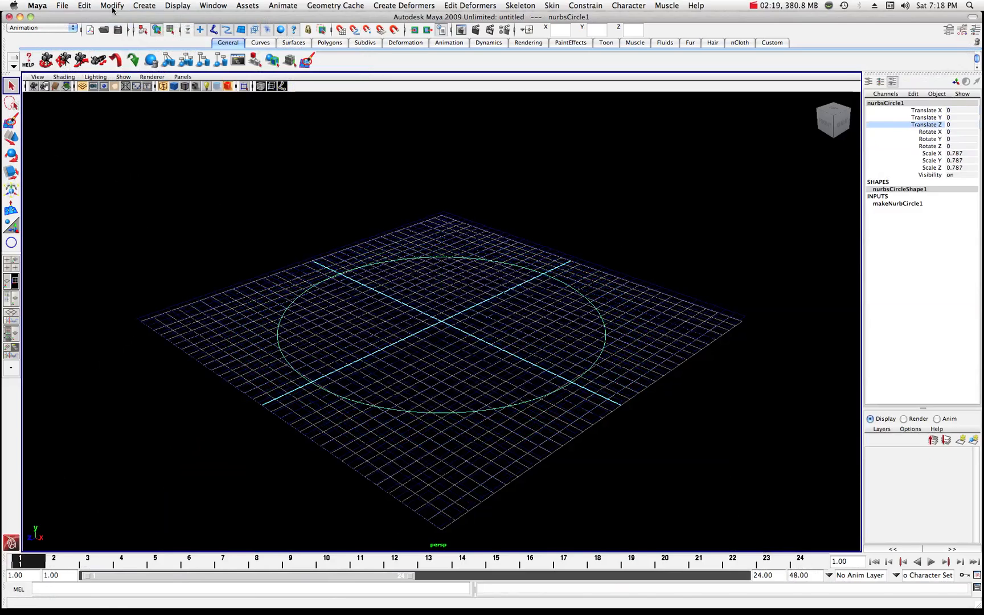
Create beveled 3D text EVOLUTION and display the scene smooth shaded in high quality
click(145, 4)
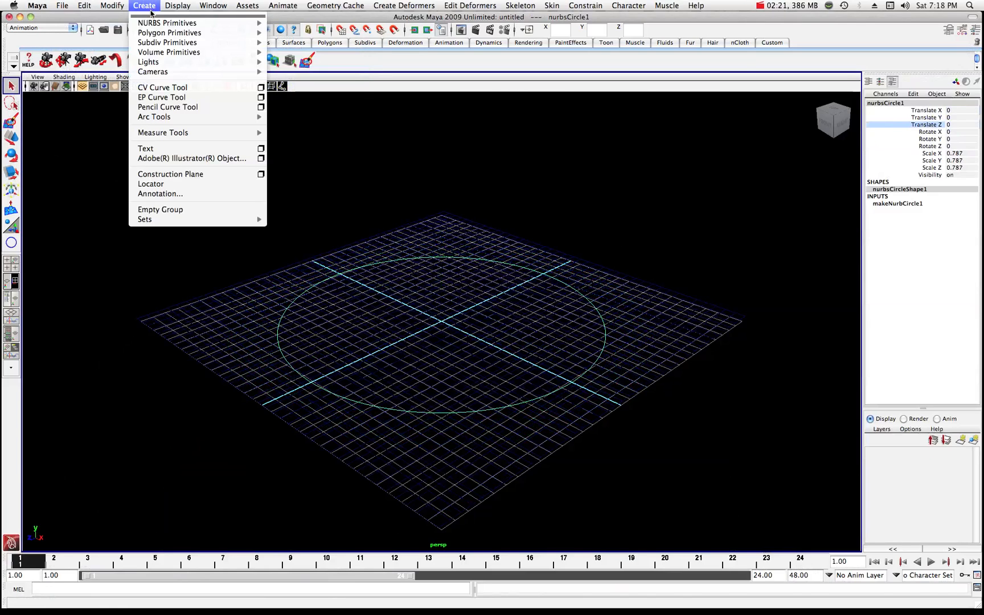
mouse_move(145, 149)
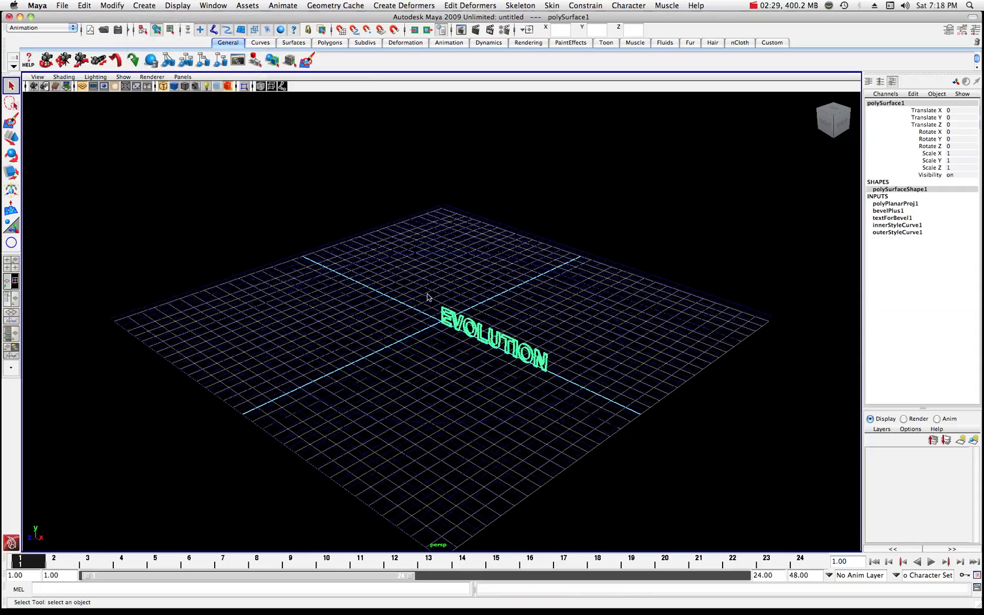
click(174, 85)
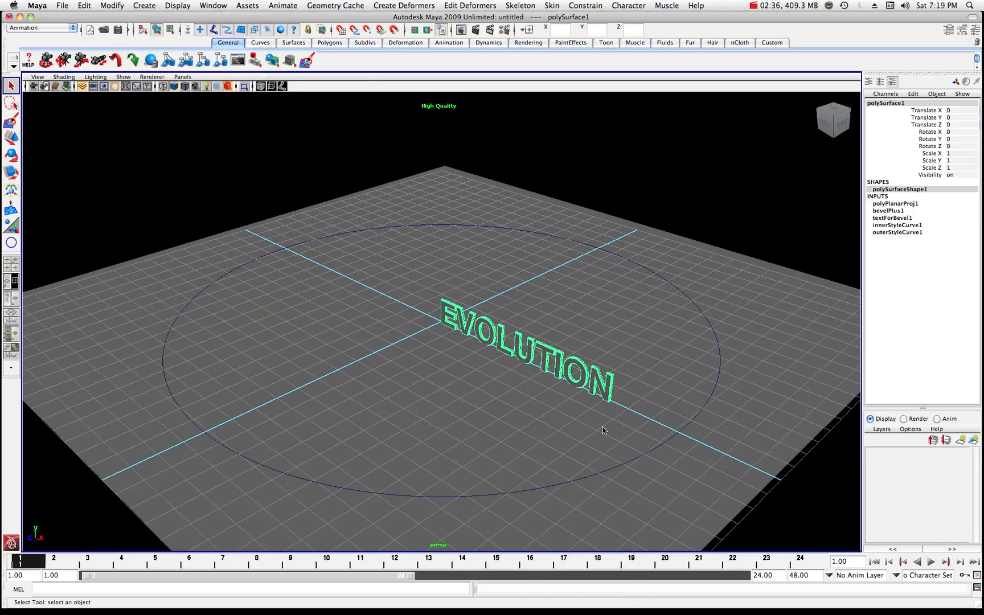
mouse_move(311, 241)
text(300)
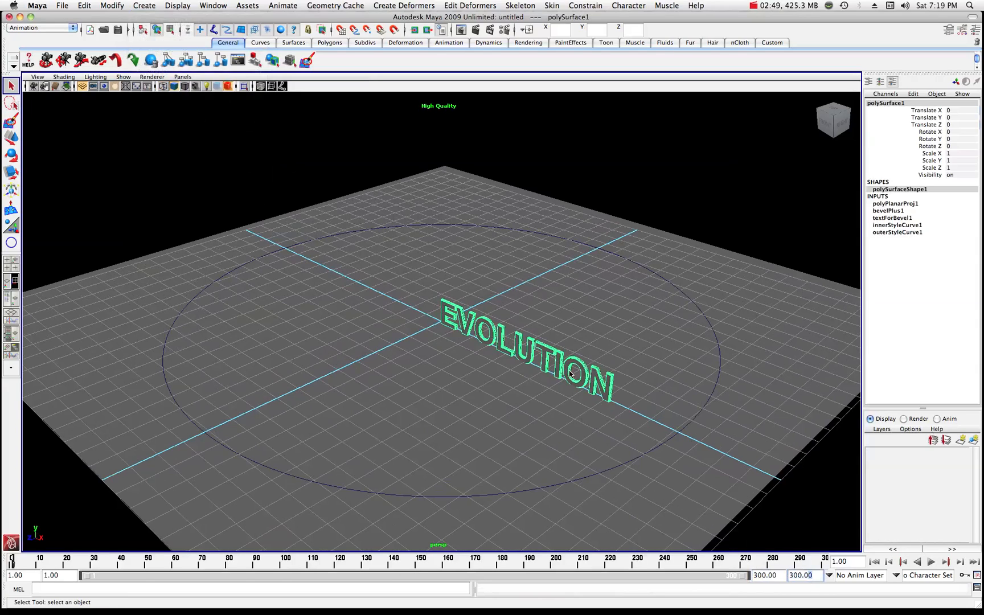
mouse_move(602, 475)
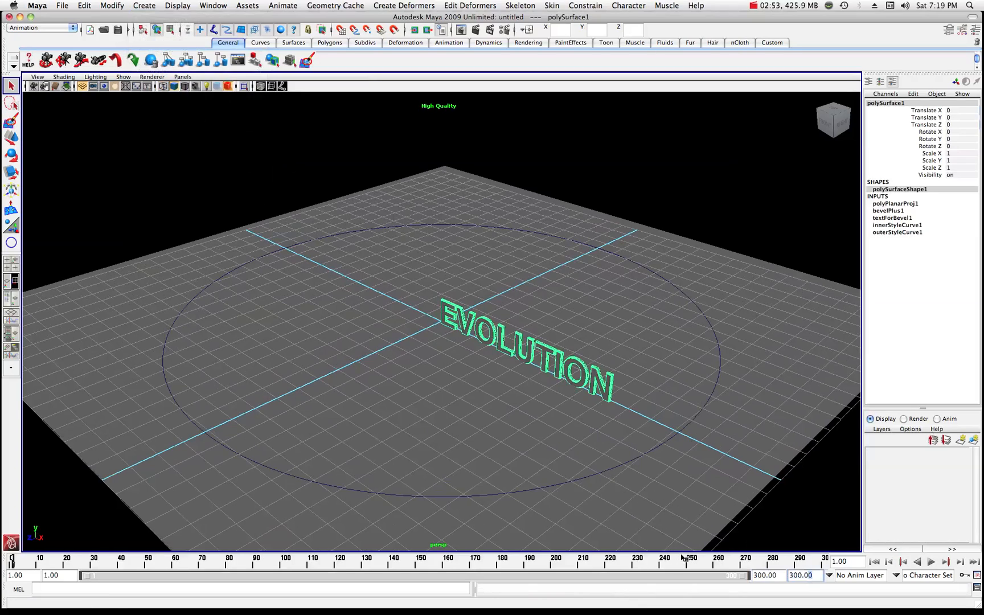
mouse_move(726, 514)
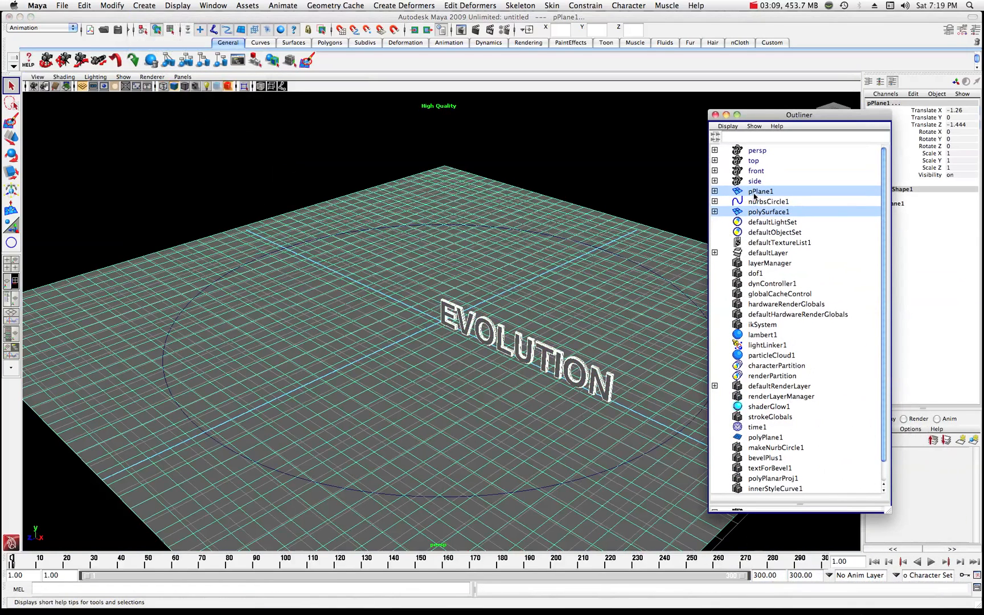
Select polySurface1 and add nurbsCircle1 to the selection in the Outliner
click(766, 202)
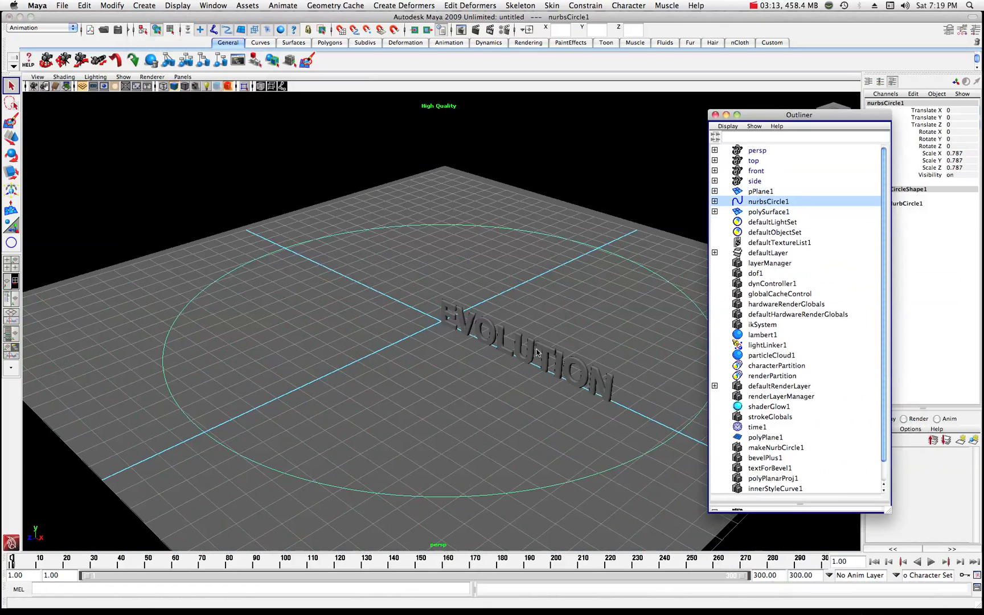
click(768, 212)
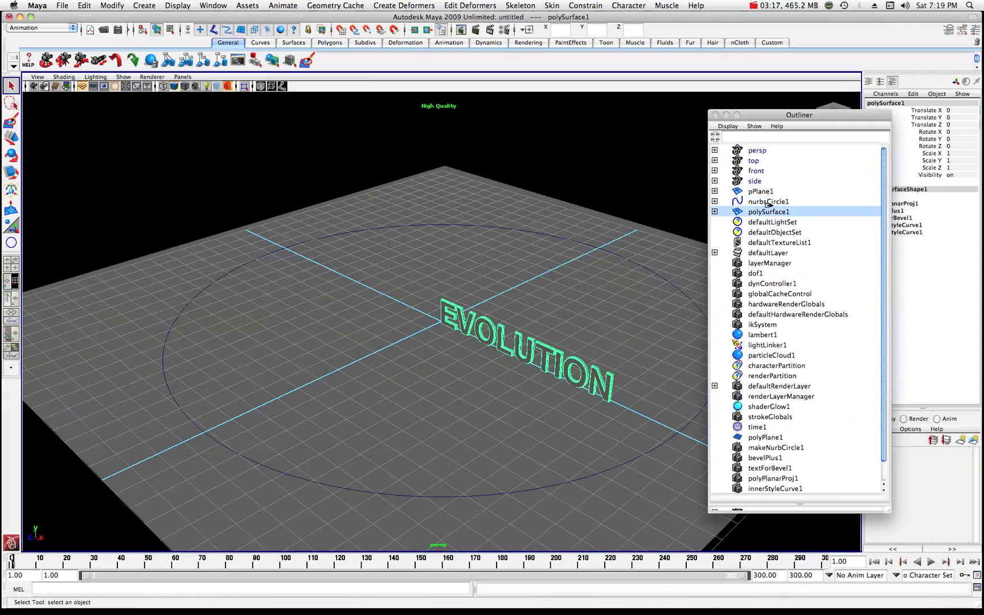
click(766, 201)
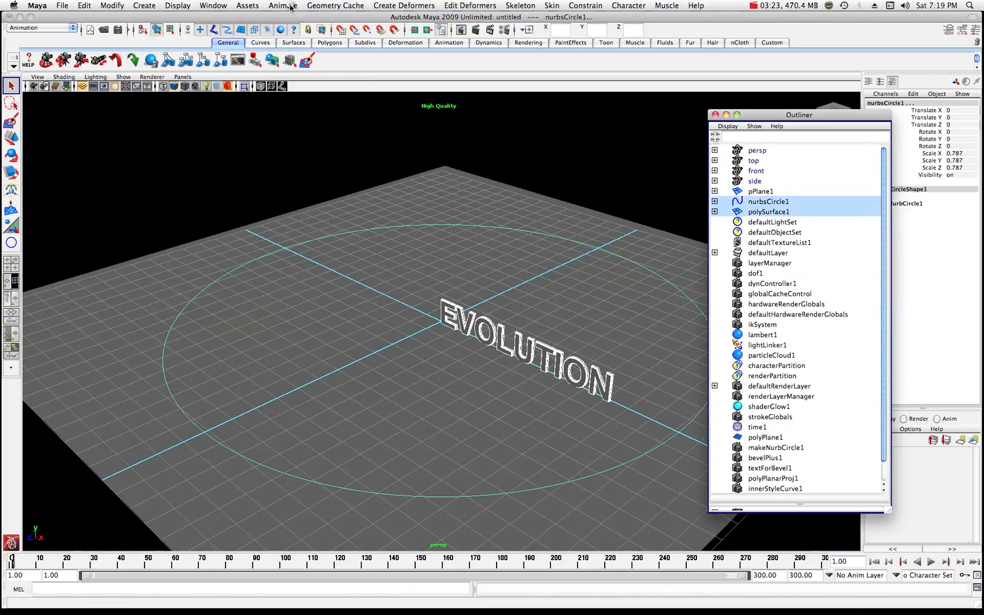
Attach the EVOLUTION text to nurbsCircle1 via Animate > Motion Paths > Attach to Motion Path
click(282, 5)
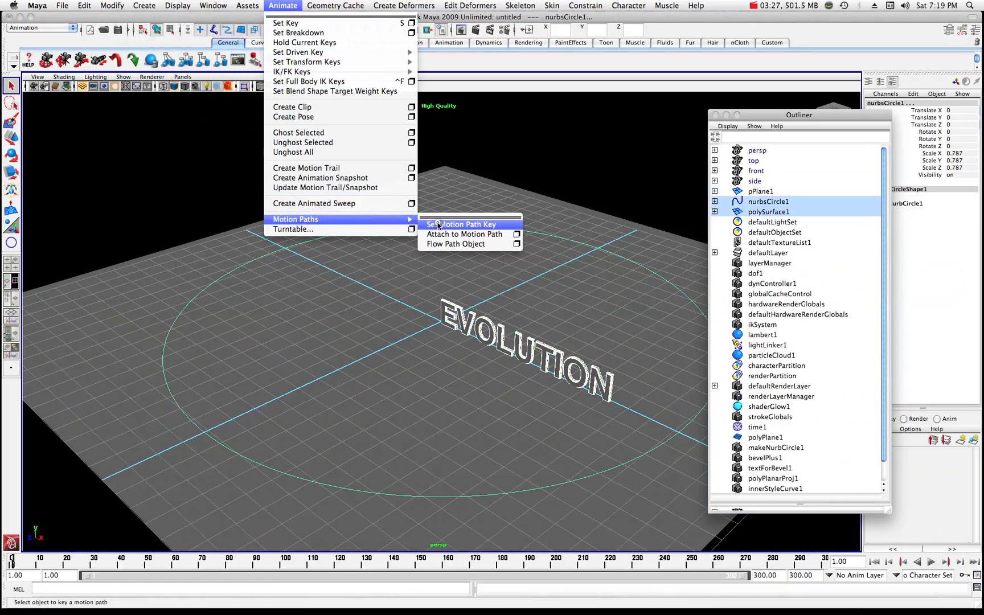
mouse_move(464, 235)
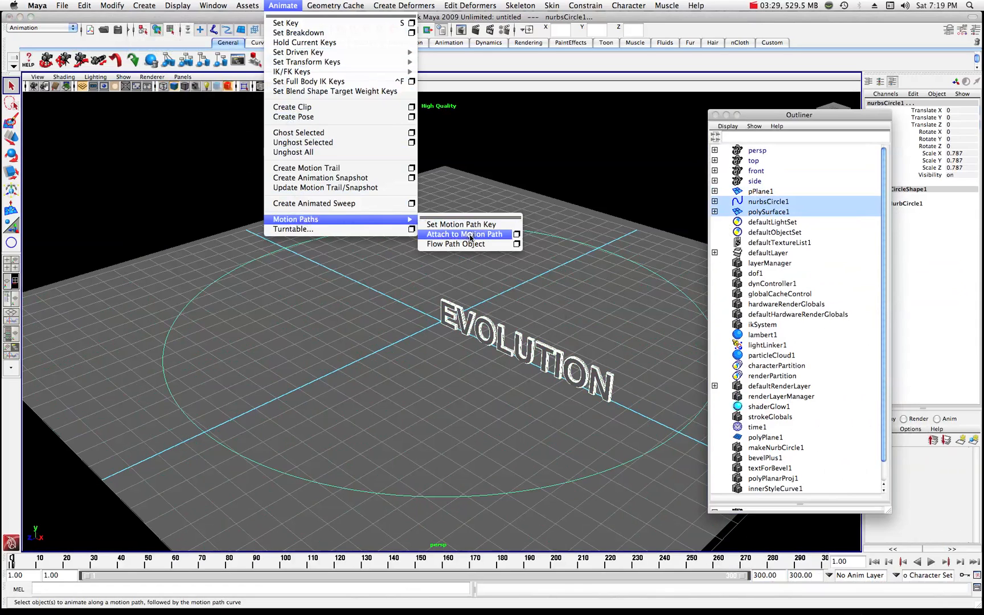
click(464, 234)
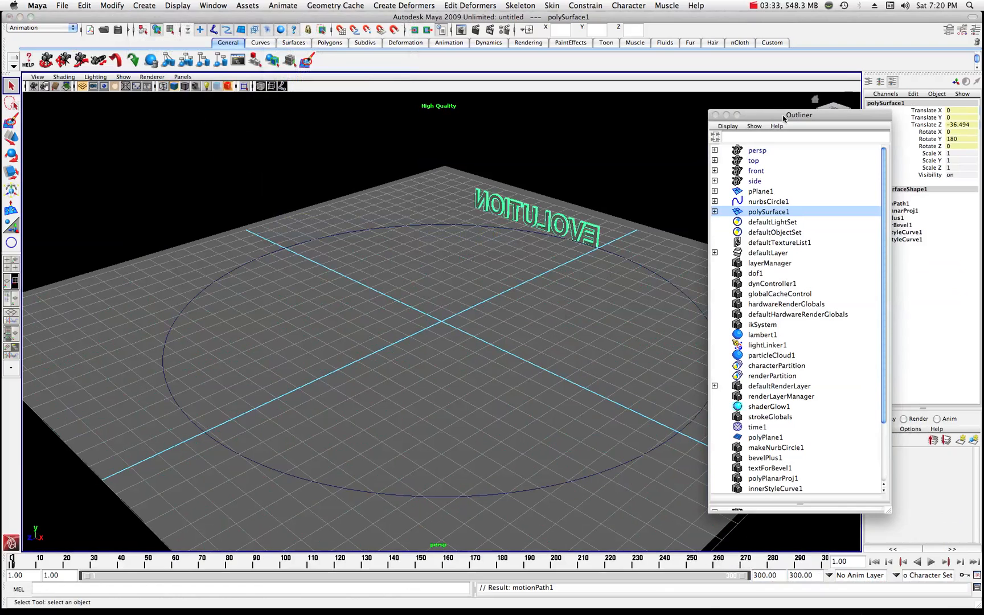
Close the Outliner, play the animation to watch the text circle the path, then stop
click(714, 115)
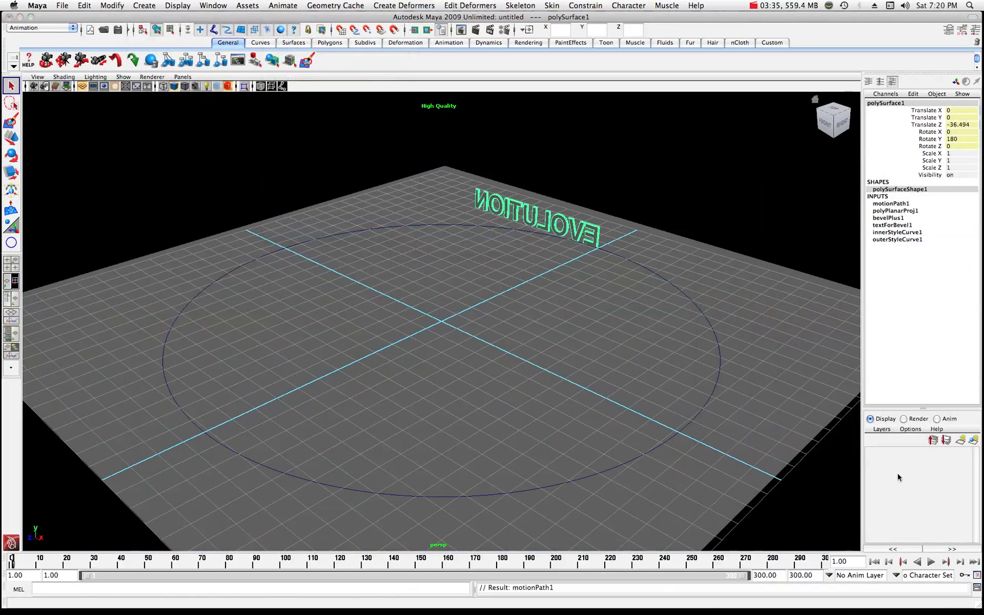
click(931, 561)
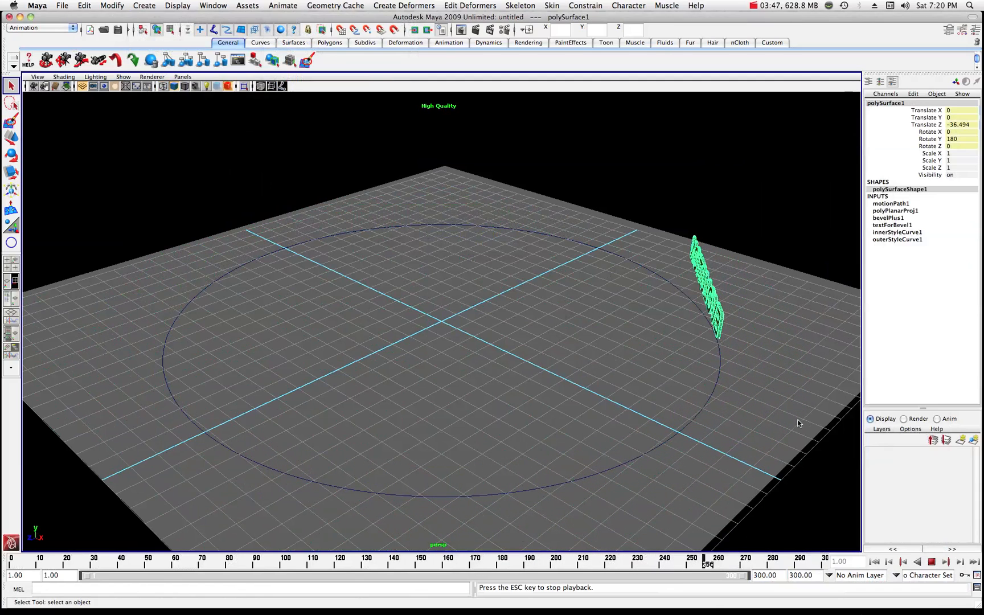
click(916, 562)
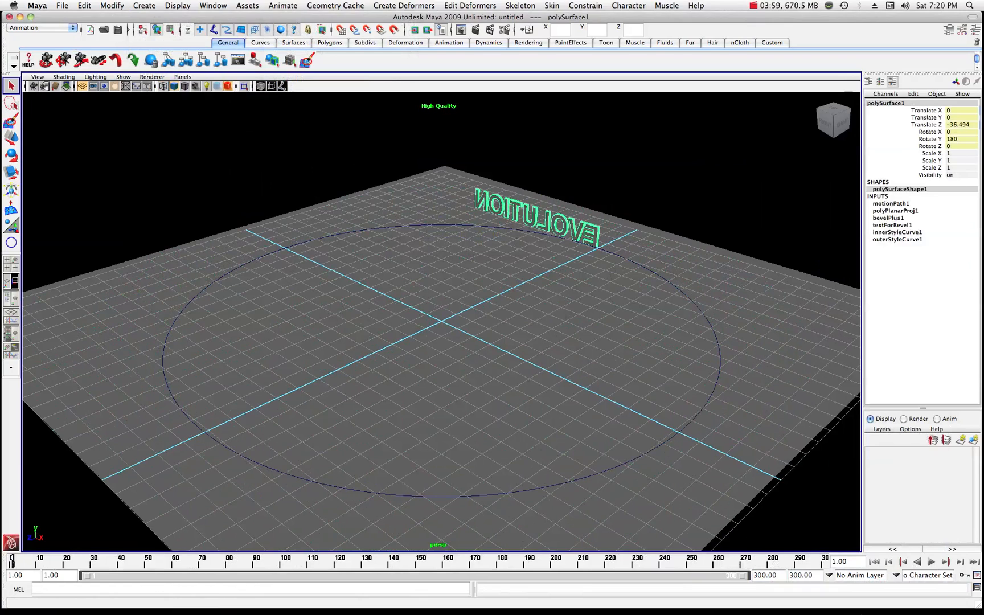
Reselect polySurface1 with nurbsCircle1 in the Outliner and choose Flow Path Object
click(212, 5)
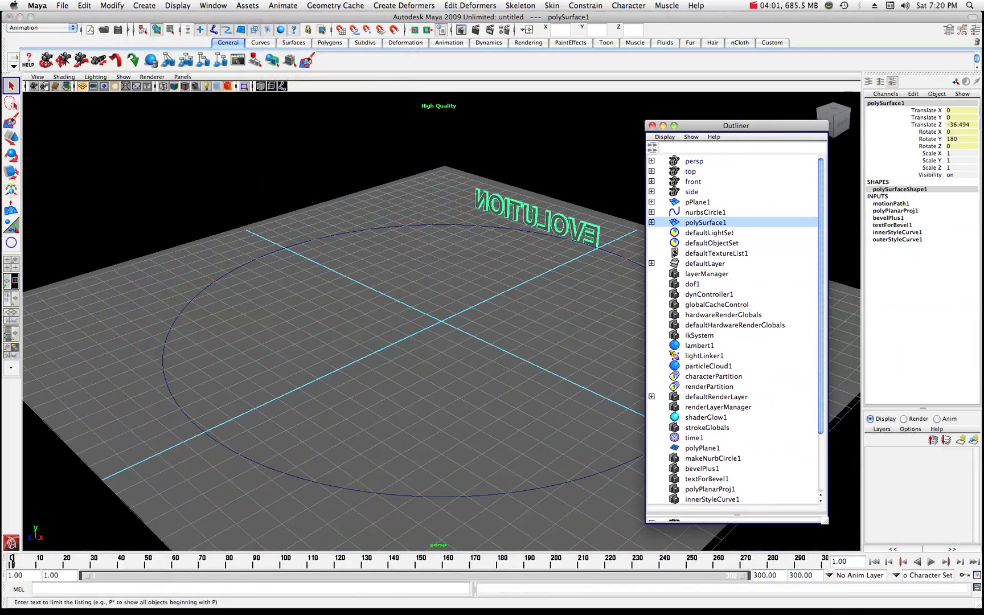
click(705, 212)
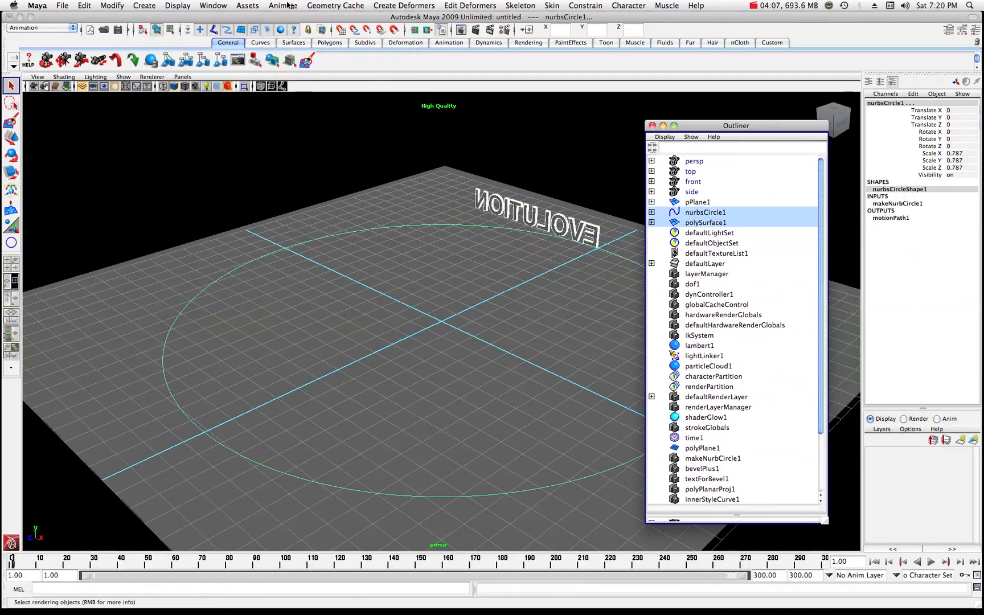
click(283, 4)
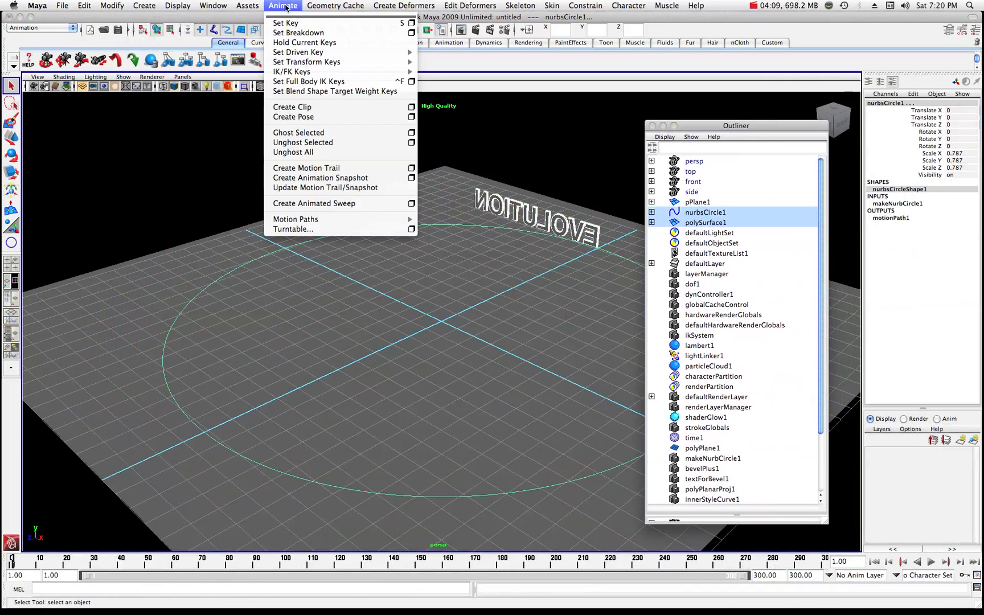
mouse_move(295, 218)
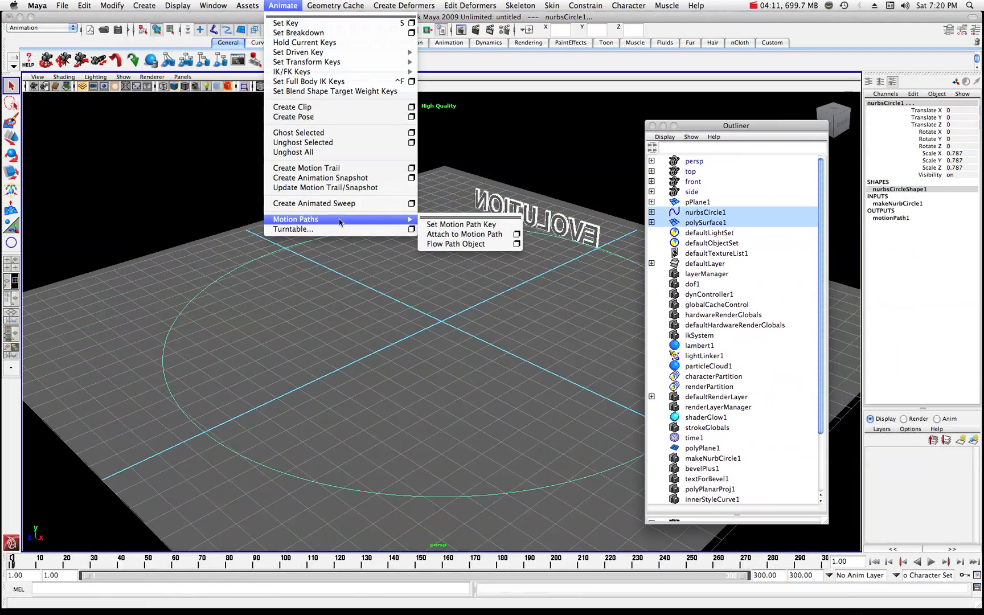
mouse_move(455, 244)
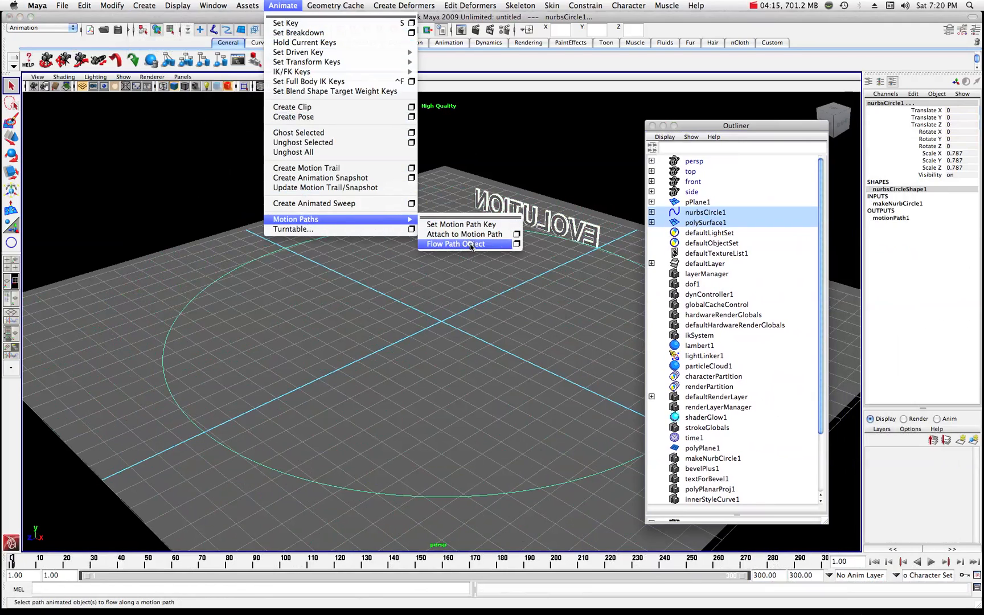
click(453, 244)
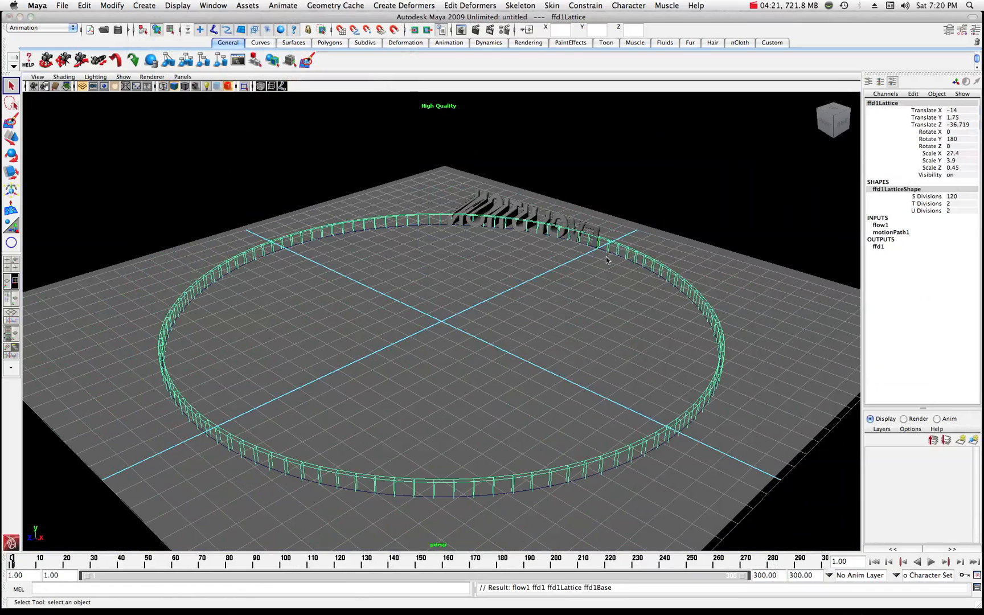
mouse_move(545, 227)
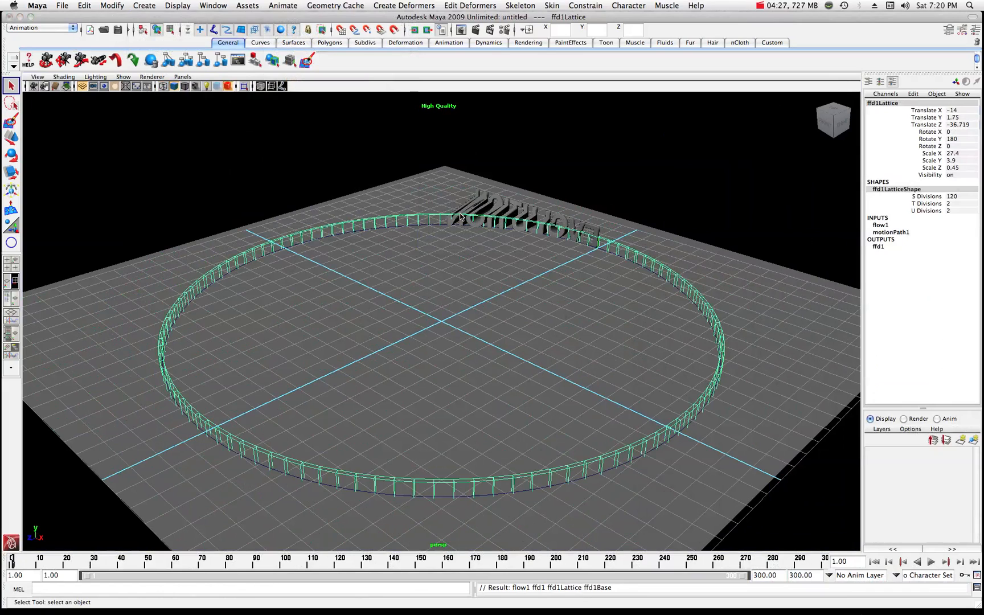
mouse_move(336, 229)
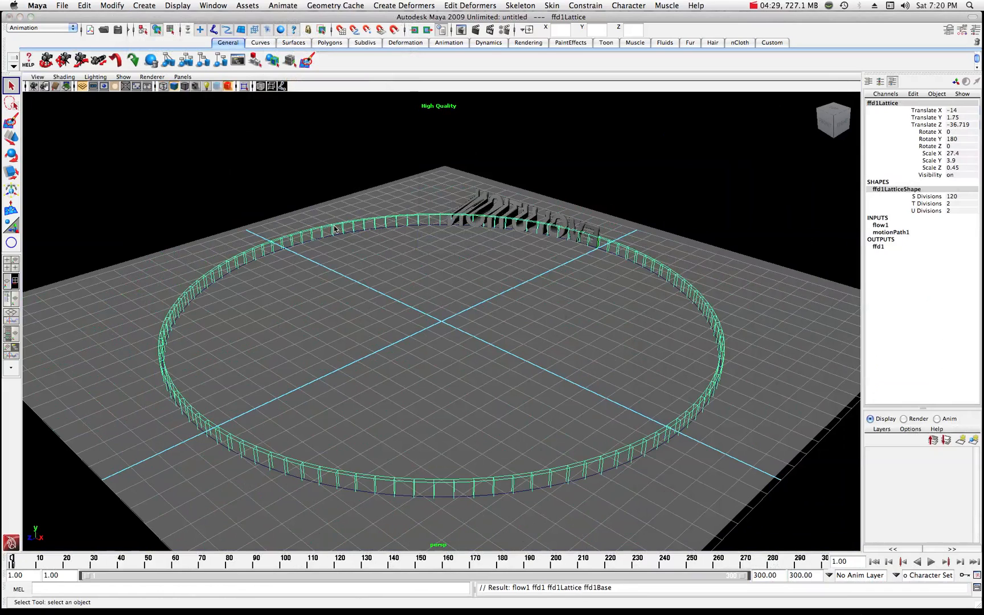
mouse_move(287, 241)
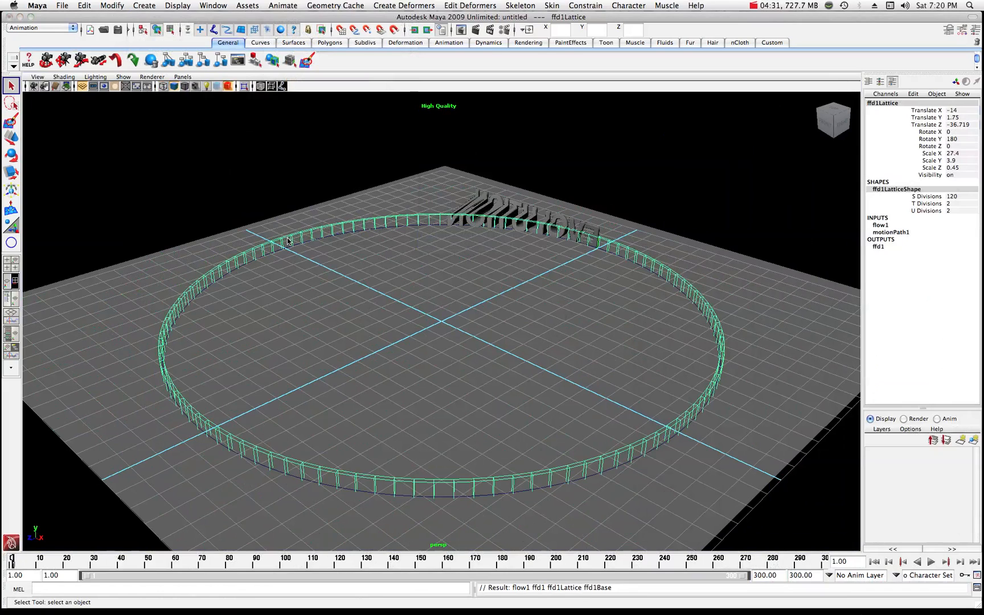
mouse_move(341, 227)
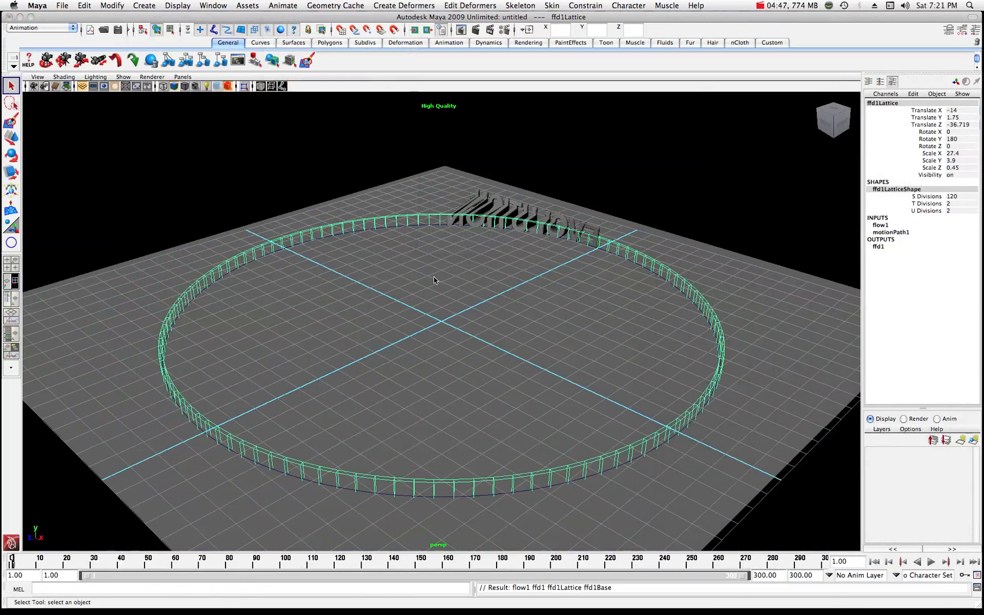
Reopen the Outliner showing the new ffd1Lattice and ffd1Base objects
click(10, 173)
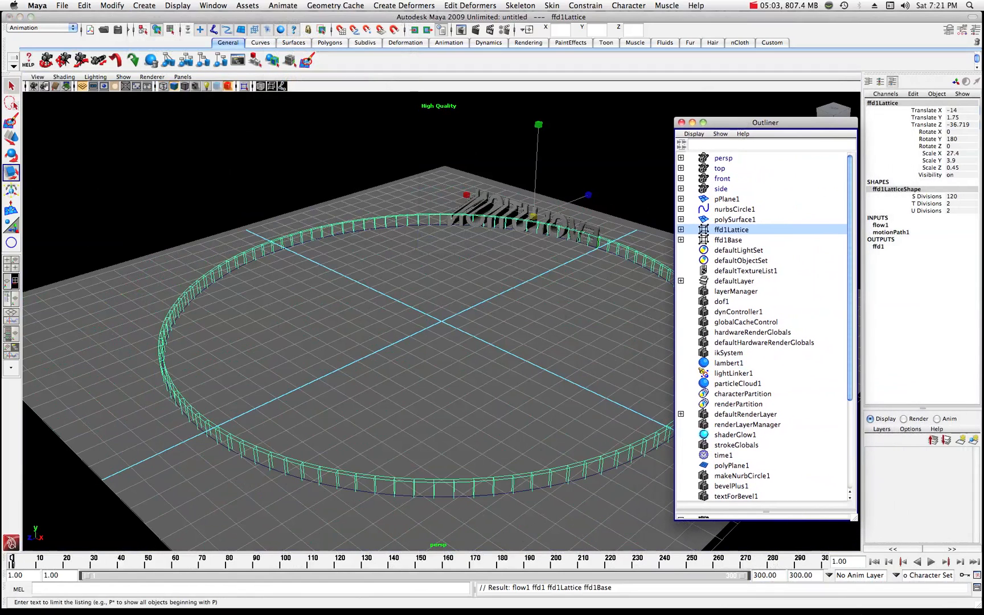
Add ffd1Base to the lattice selection, then pick the polySurface1 text object
click(728, 239)
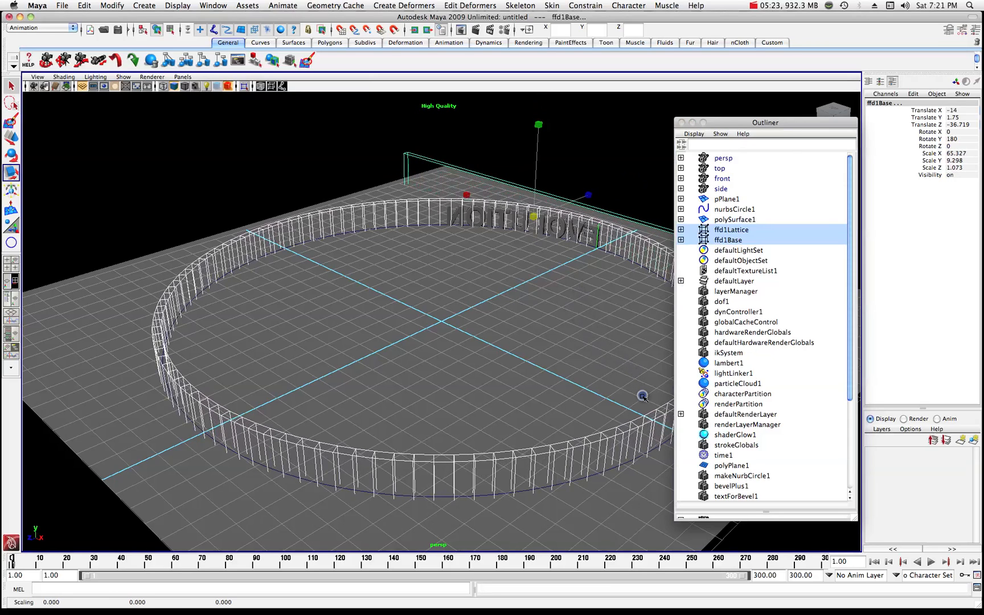
mouse_move(530, 462)
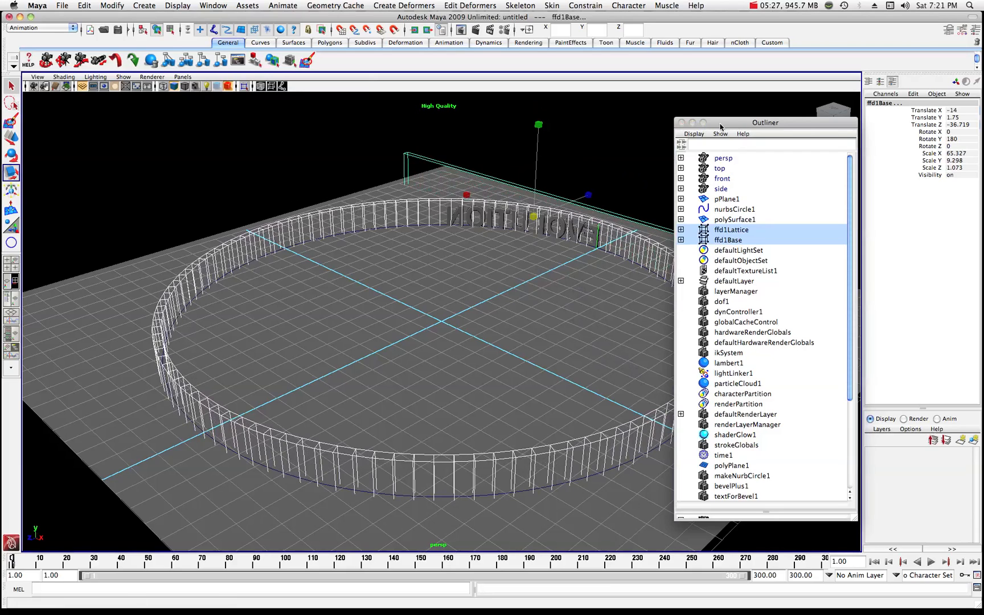
click(681, 122)
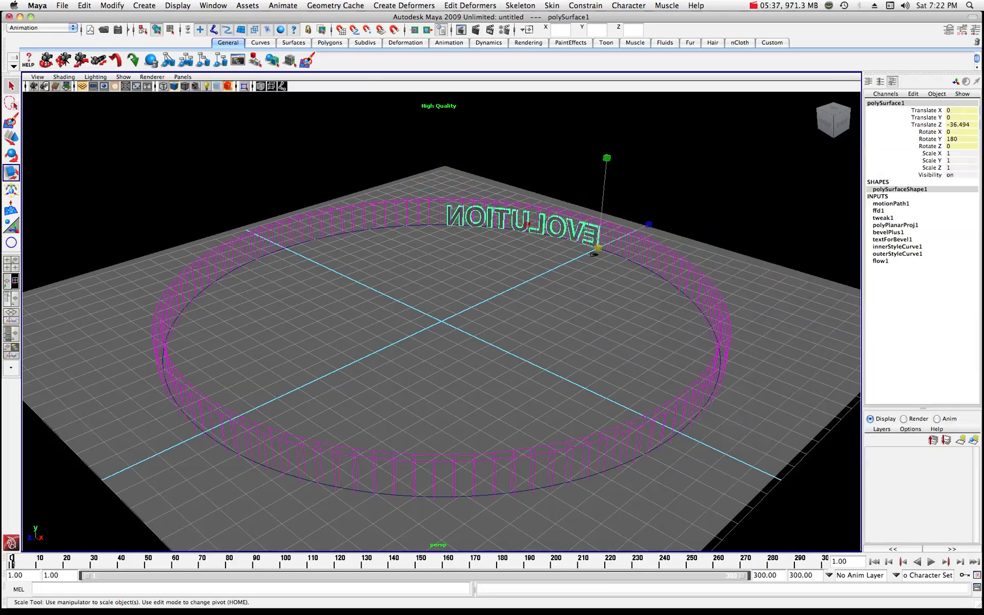
Play the animation to watch EVOLUTION travel around the ring, then stop playback
click(932, 562)
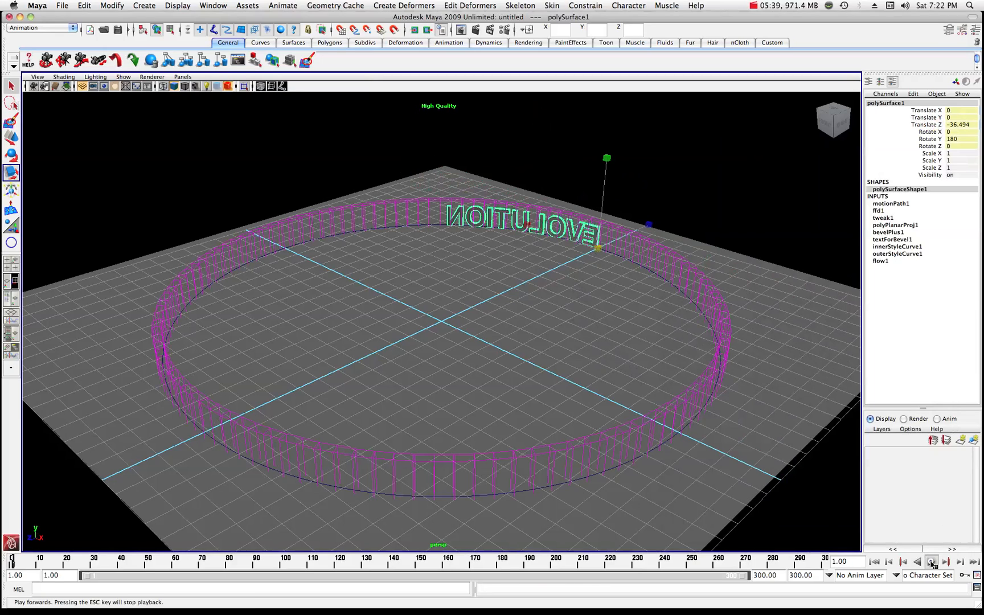
click(932, 561)
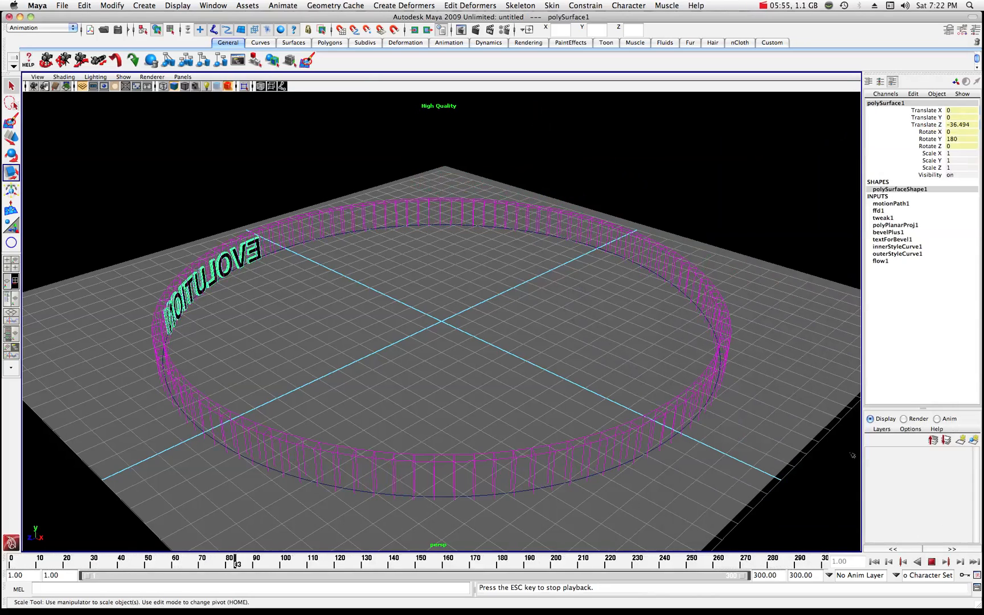
click(929, 562)
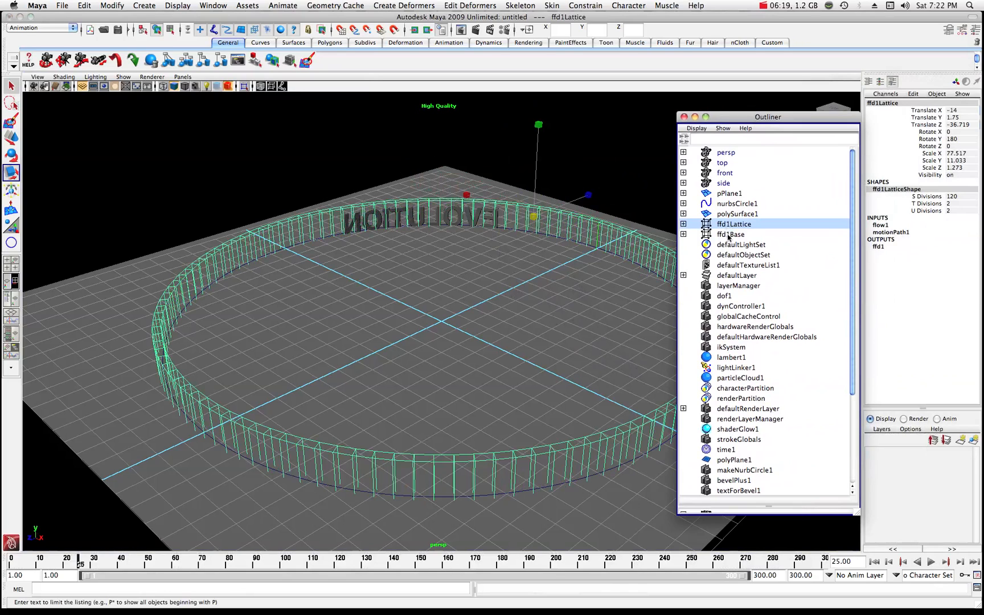
Add ffd1Base to the selection and scale lattice and base outward to a Z scale near 8.4
click(730, 234)
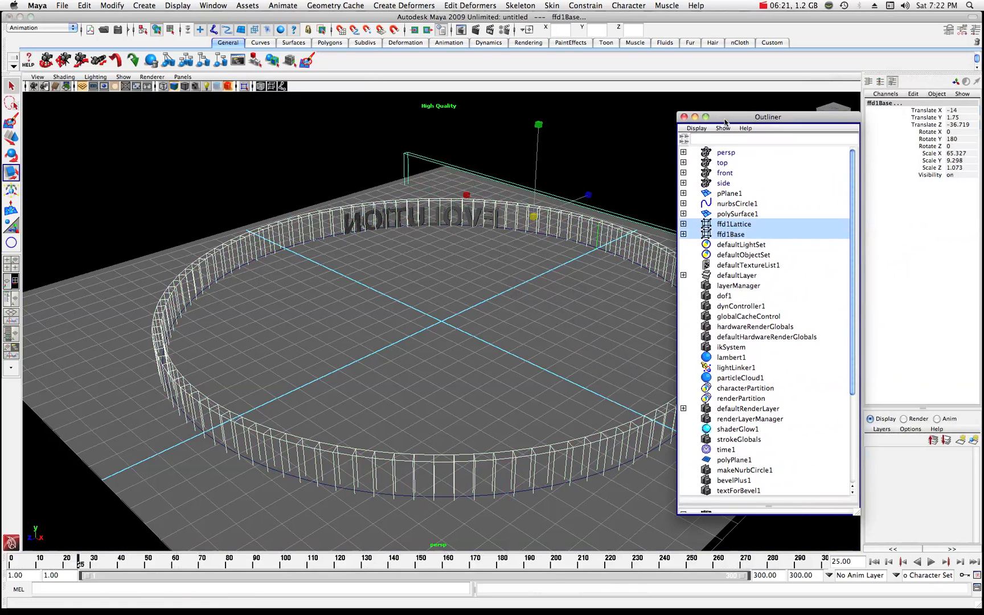
click(683, 116)
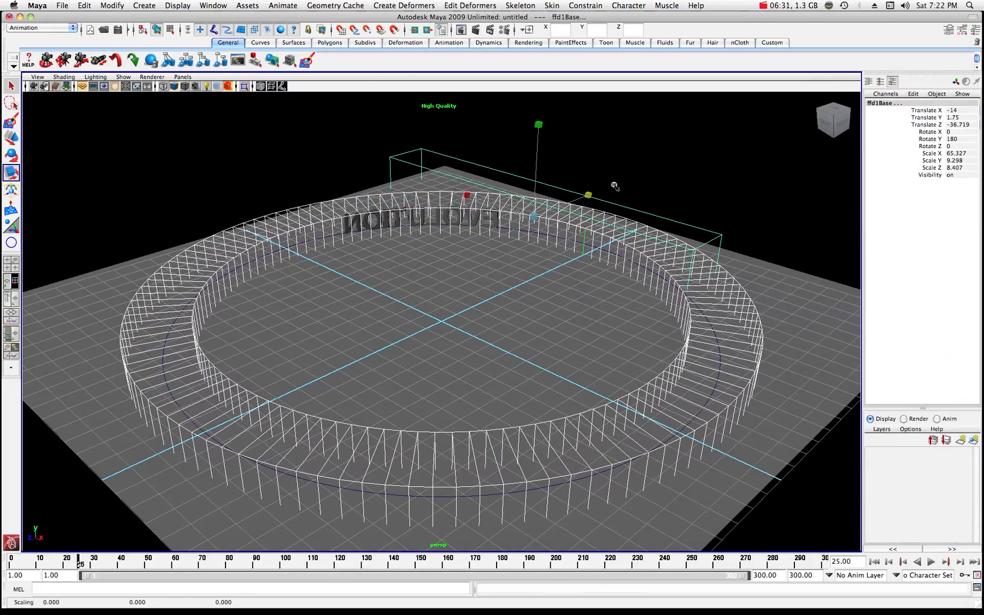
click(933, 562)
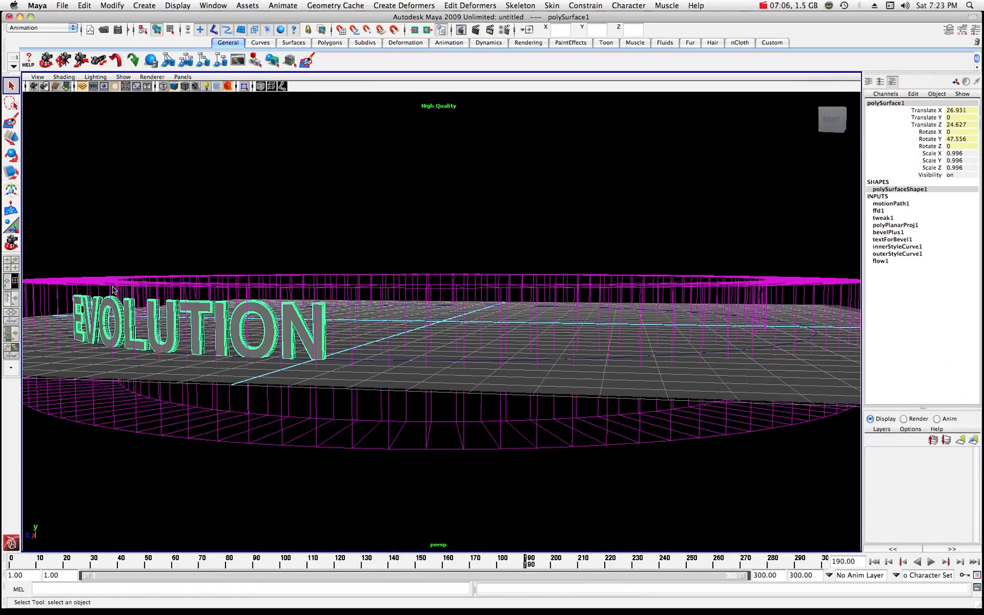
mouse_move(226, 219)
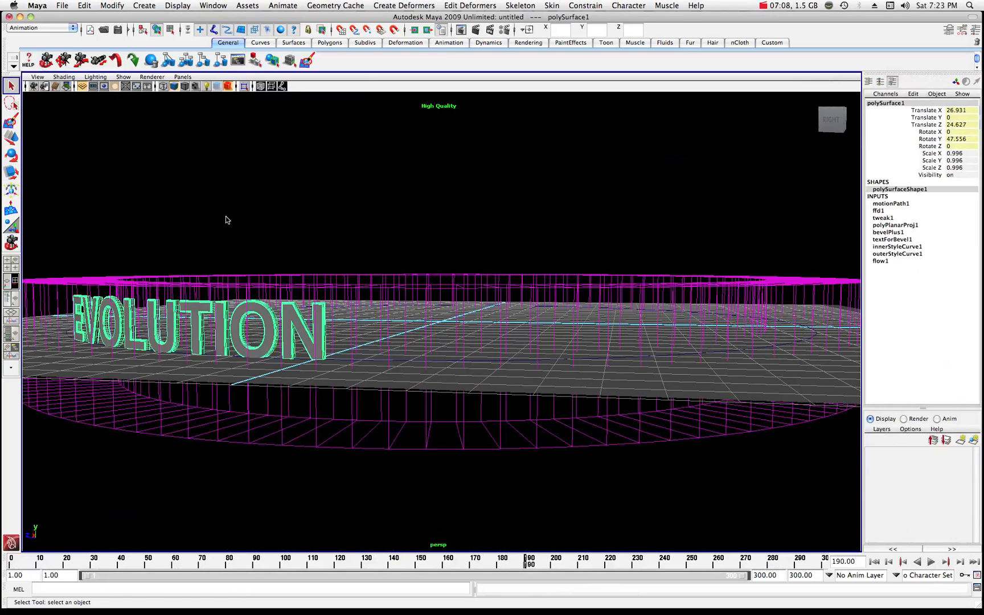
mouse_move(158, 143)
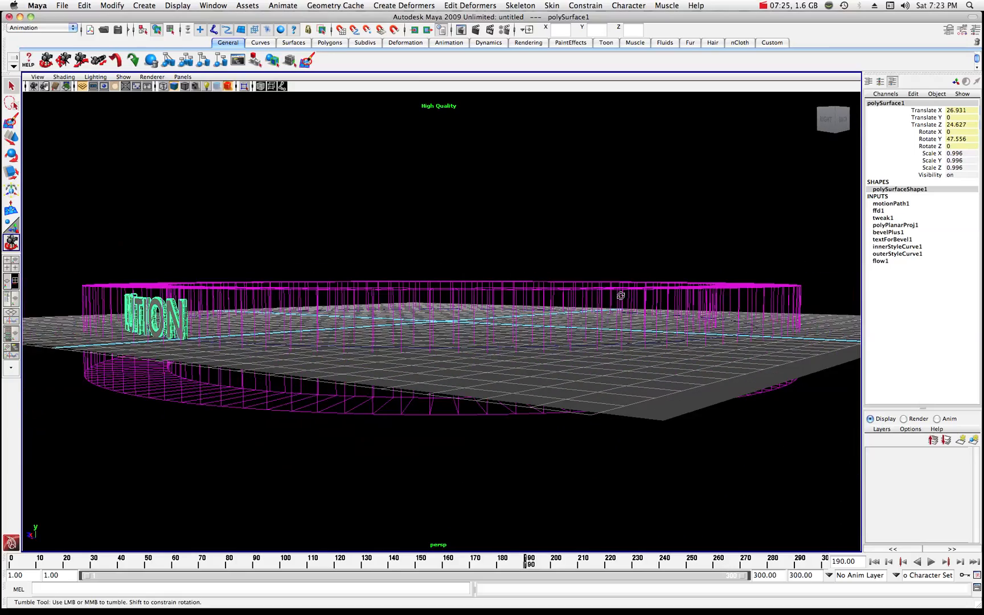
Select groups of lattice points and scale them outward into a large and a smaller bulge
right_click(619, 295)
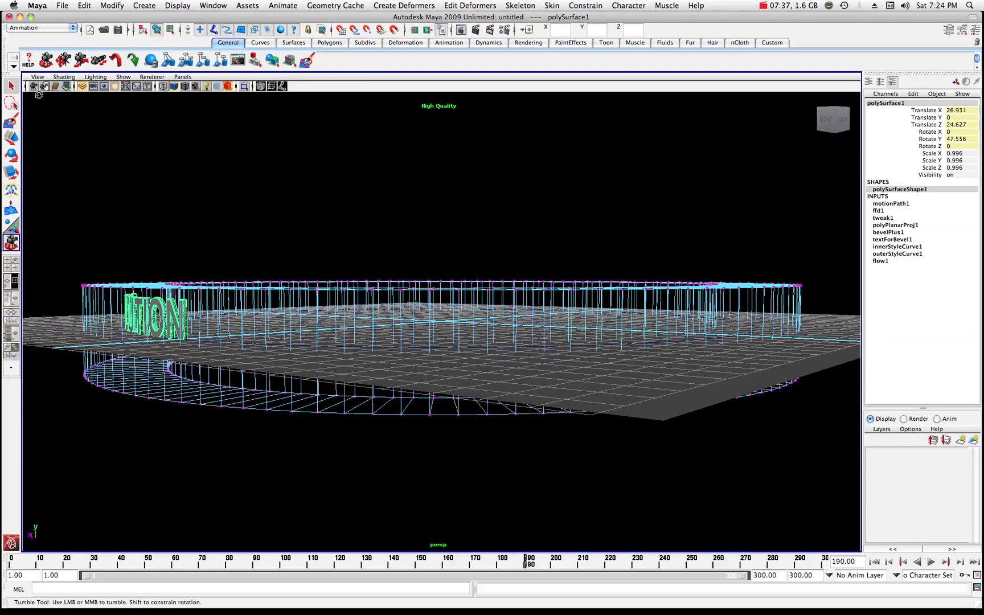
click(10, 85)
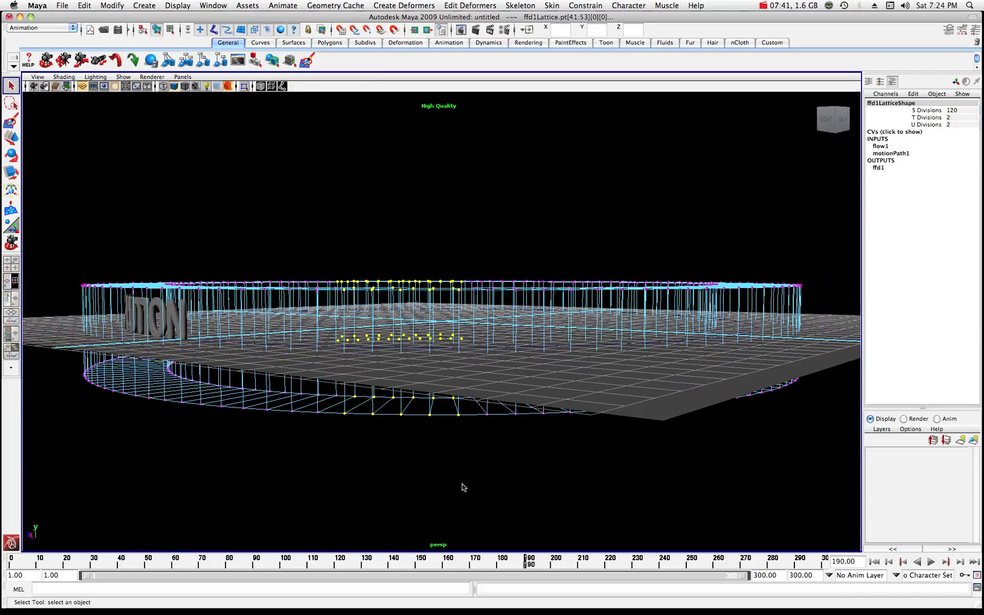
mouse_move(389, 309)
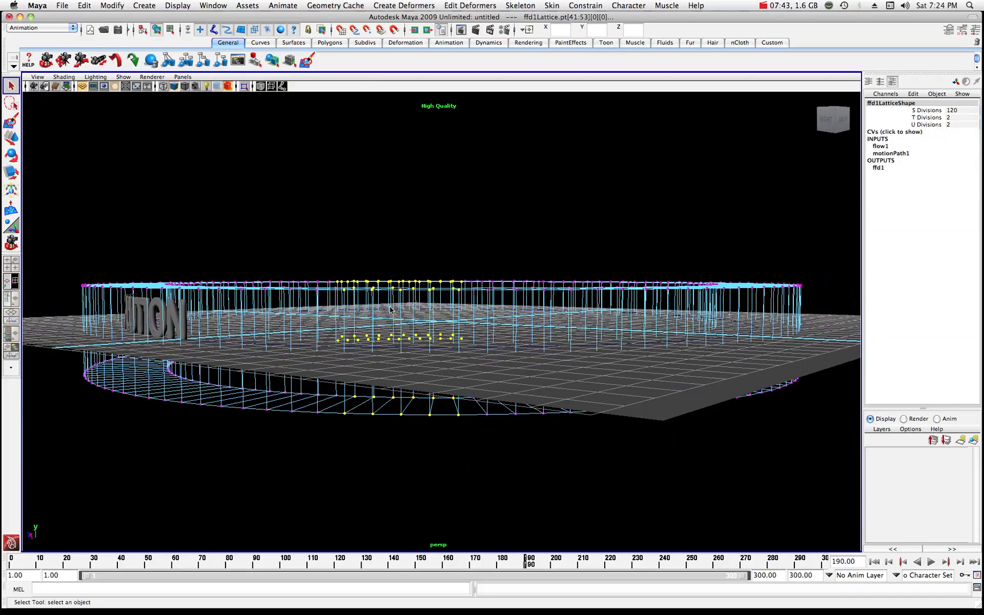
click(10, 173)
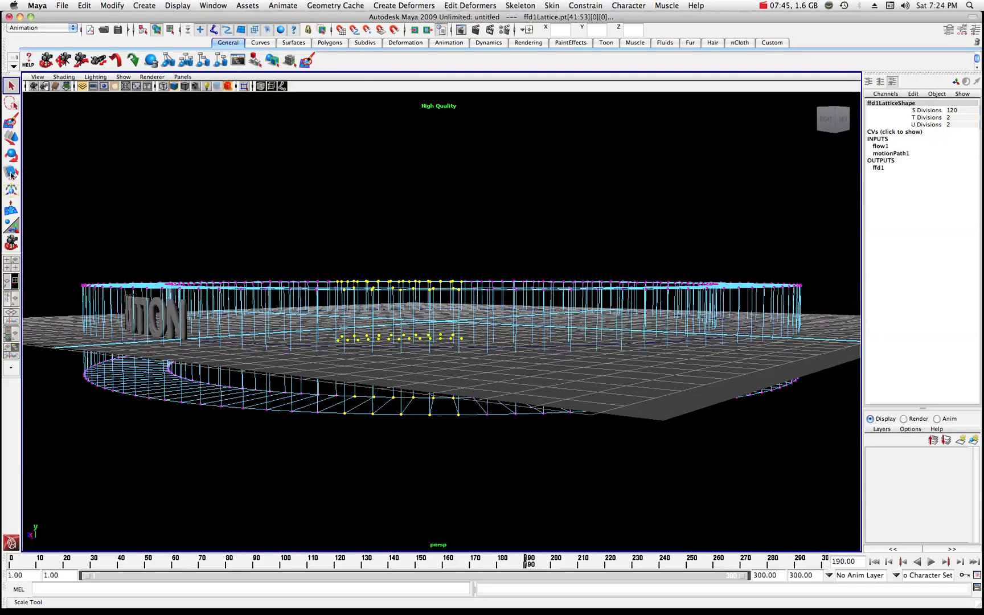
click(11, 173)
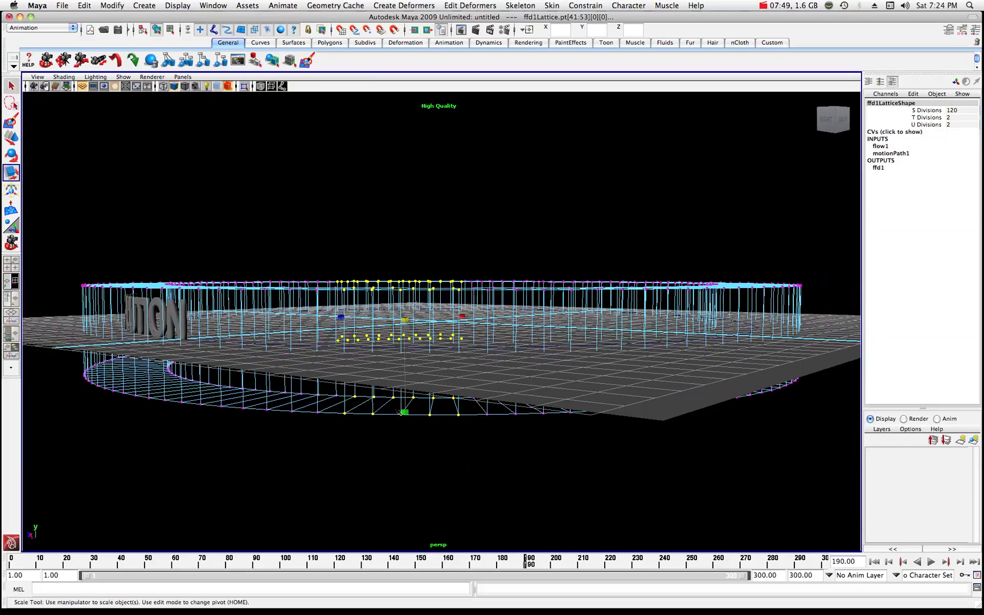
mouse_move(470, 328)
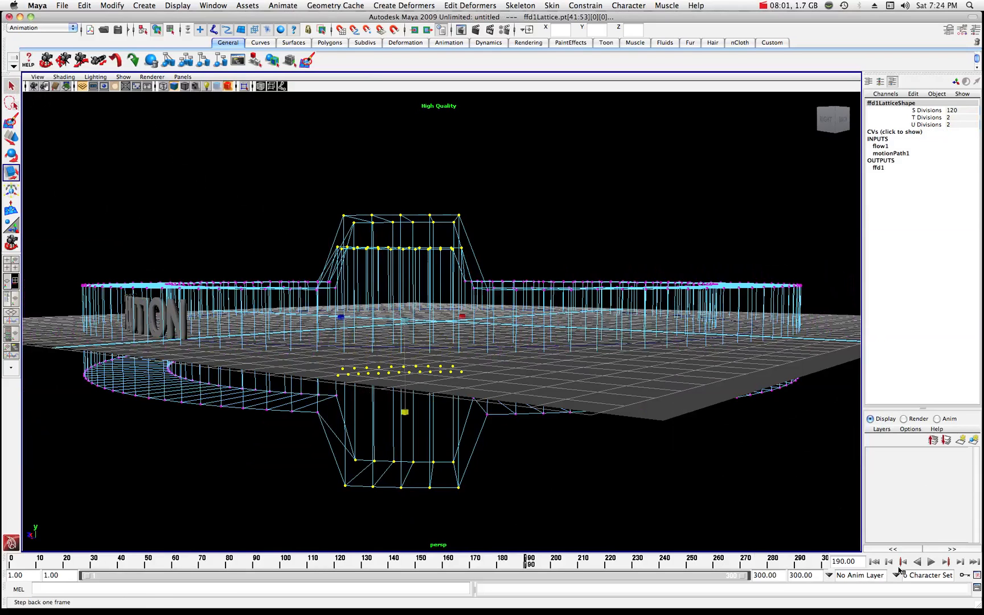
click(931, 562)
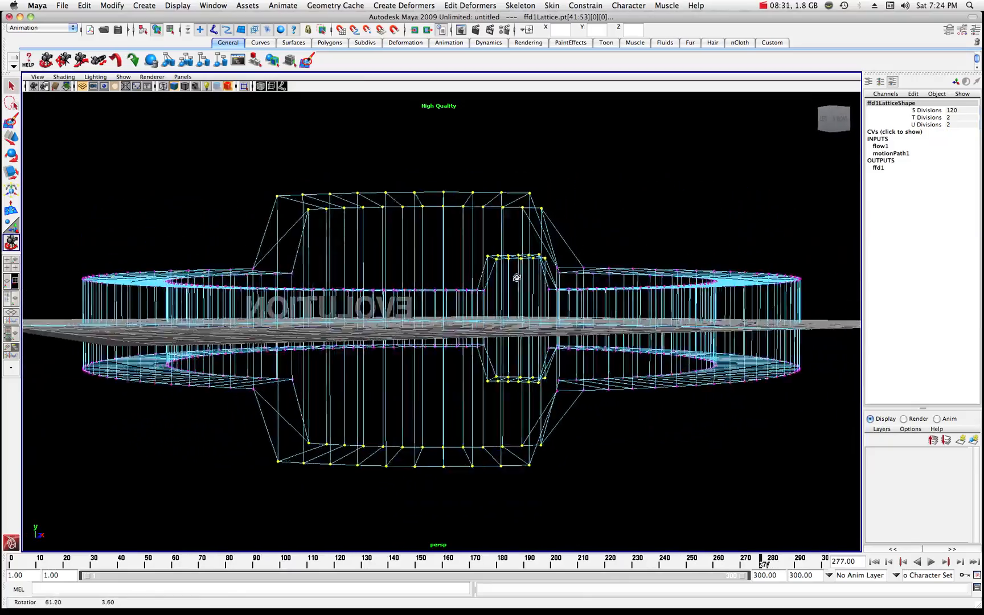
Play the animation so EVOLUTION flows through the bulged lattice sections, then stop
click(932, 561)
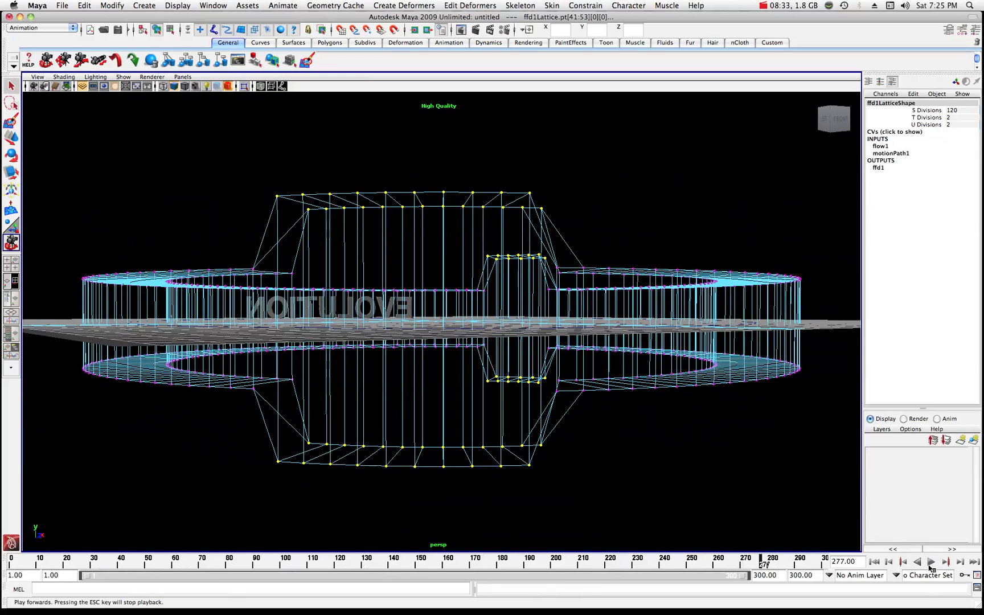
click(930, 562)
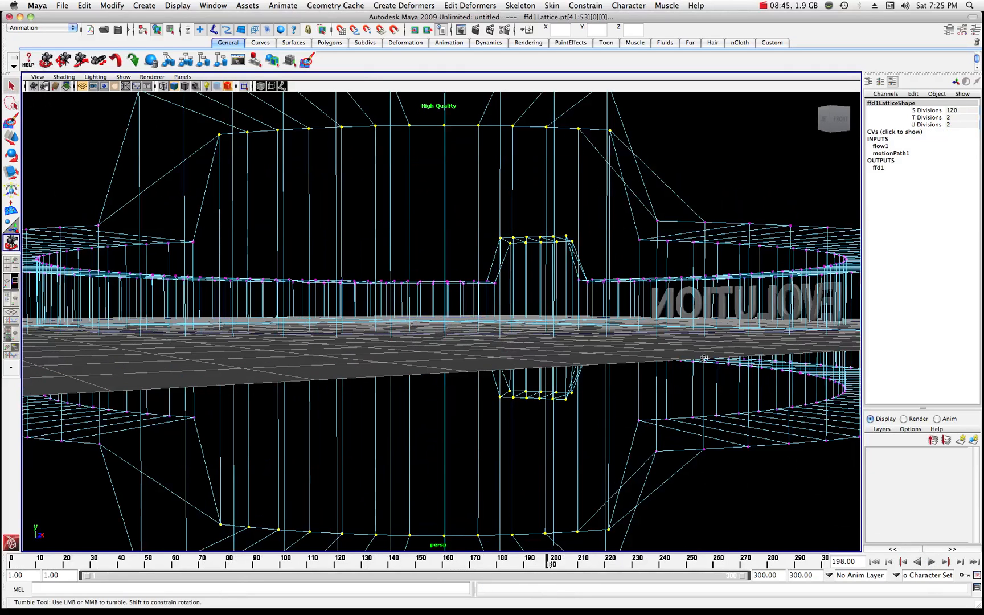
click(932, 561)
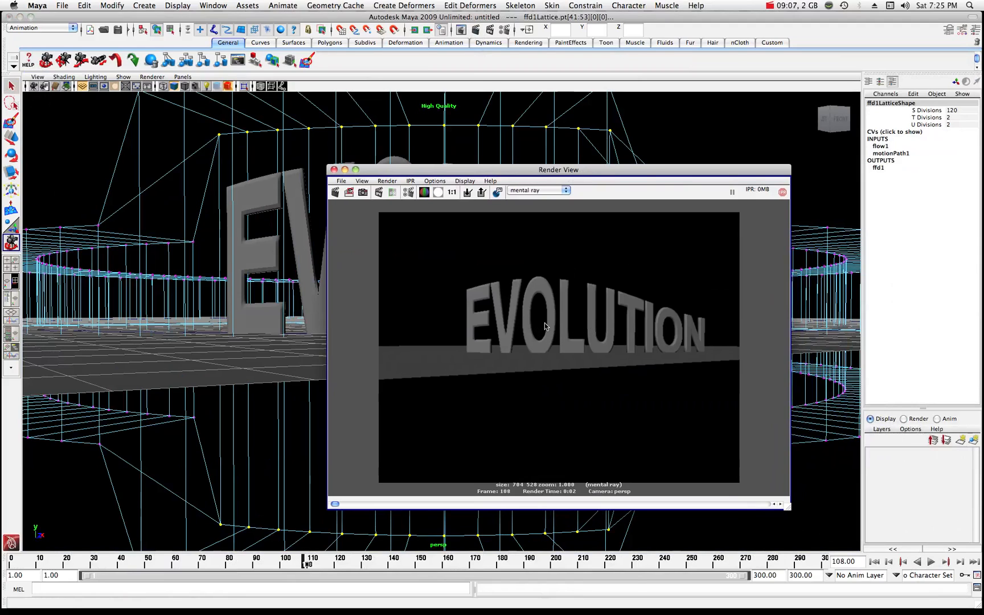
mouse_move(630, 327)
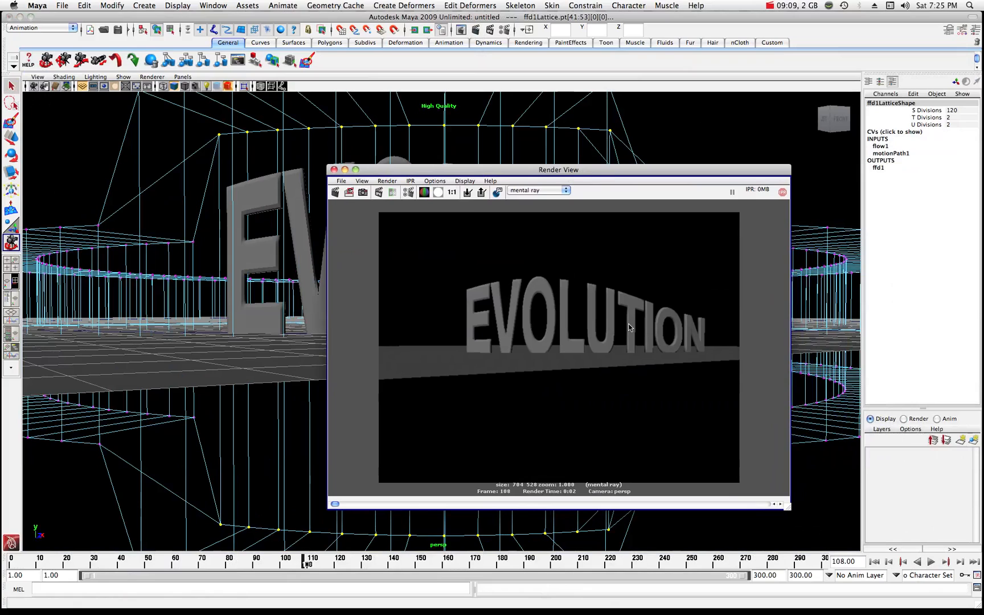
mouse_move(665, 337)
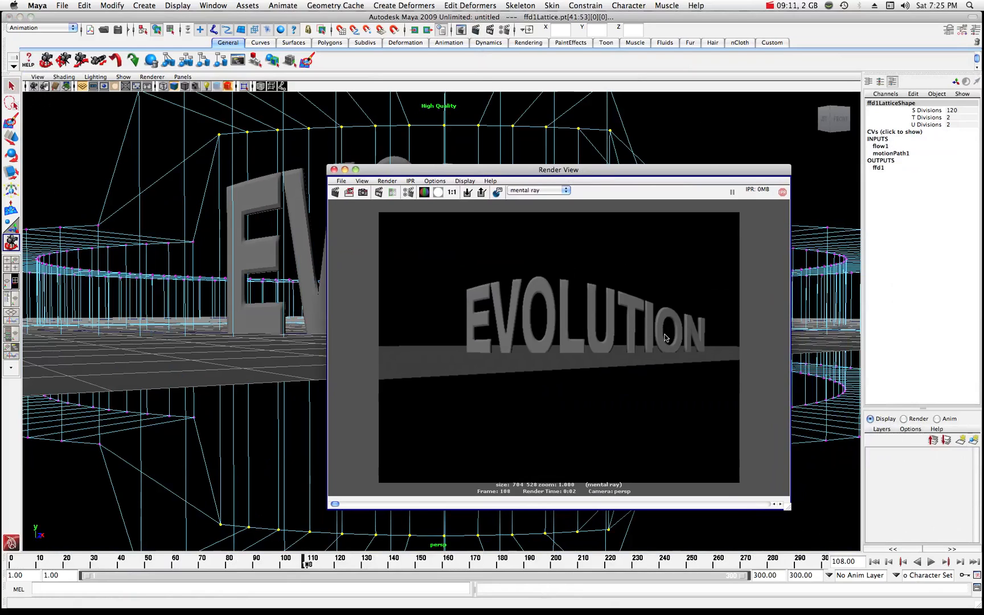
mouse_move(412, 173)
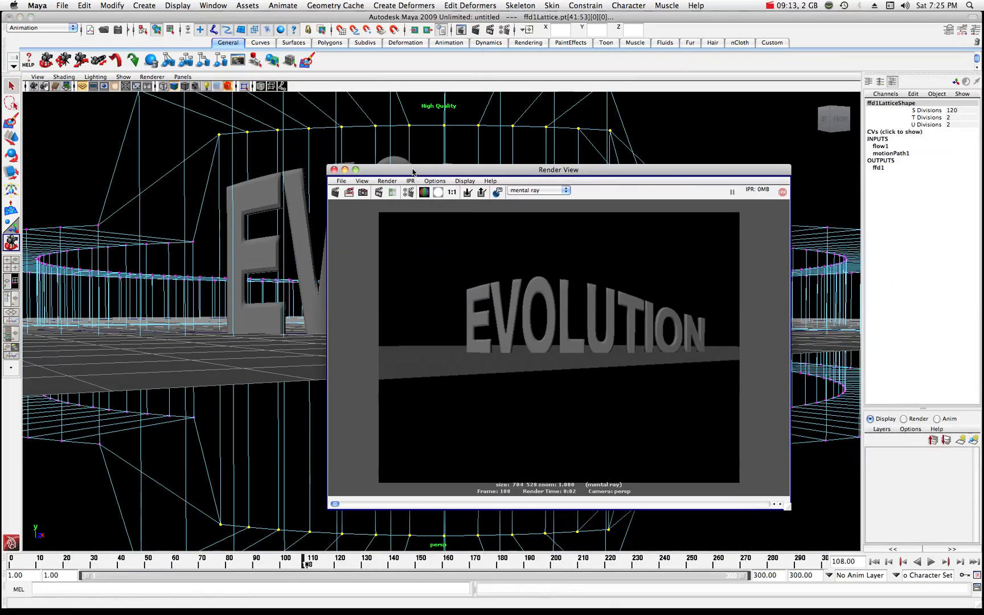
Close the Render View after checking the mental ray render of frame 108
click(335, 169)
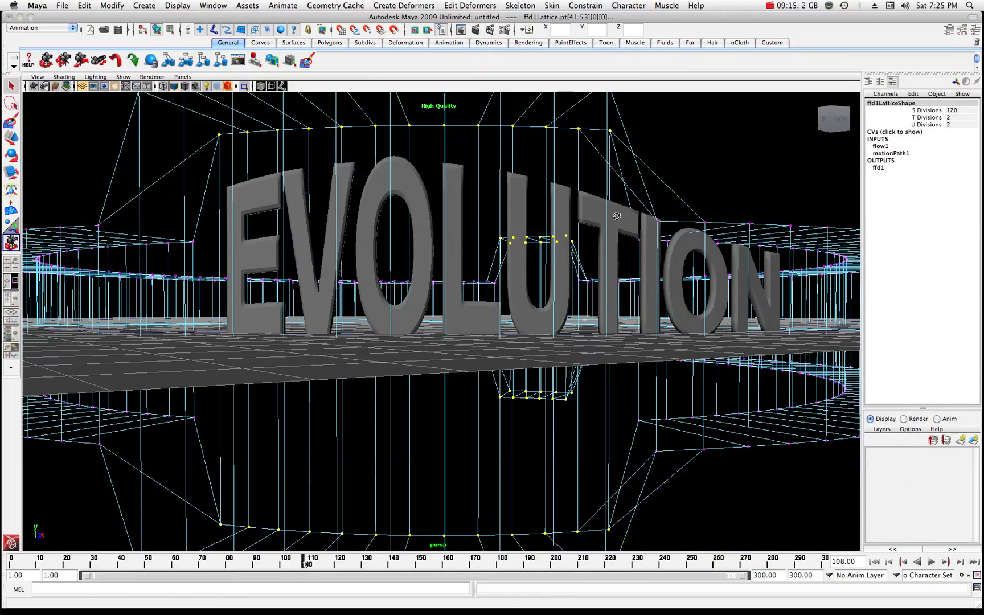
mouse_move(669, 414)
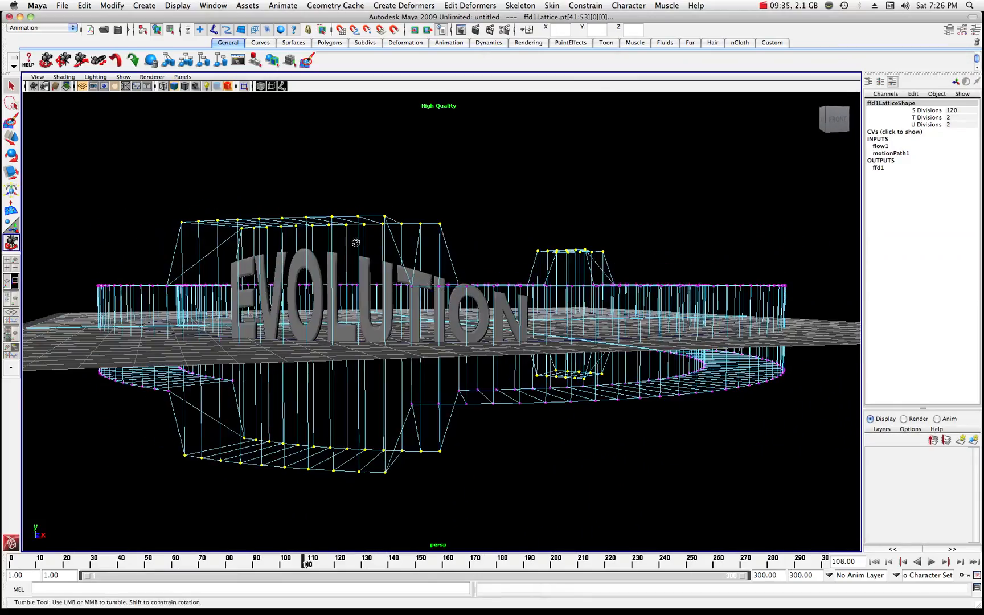
mouse_move(576, 317)
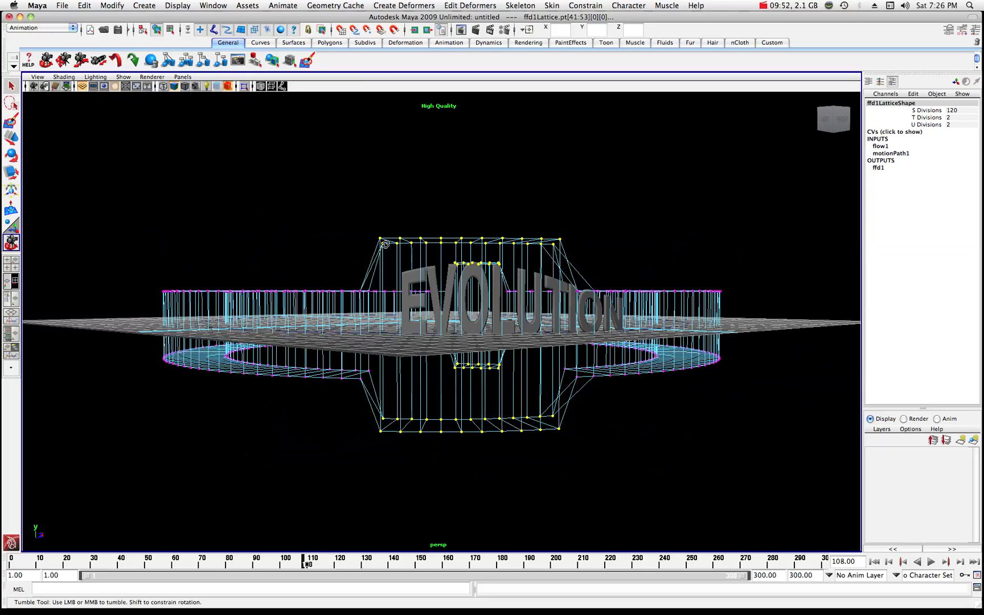
mouse_move(596, 208)
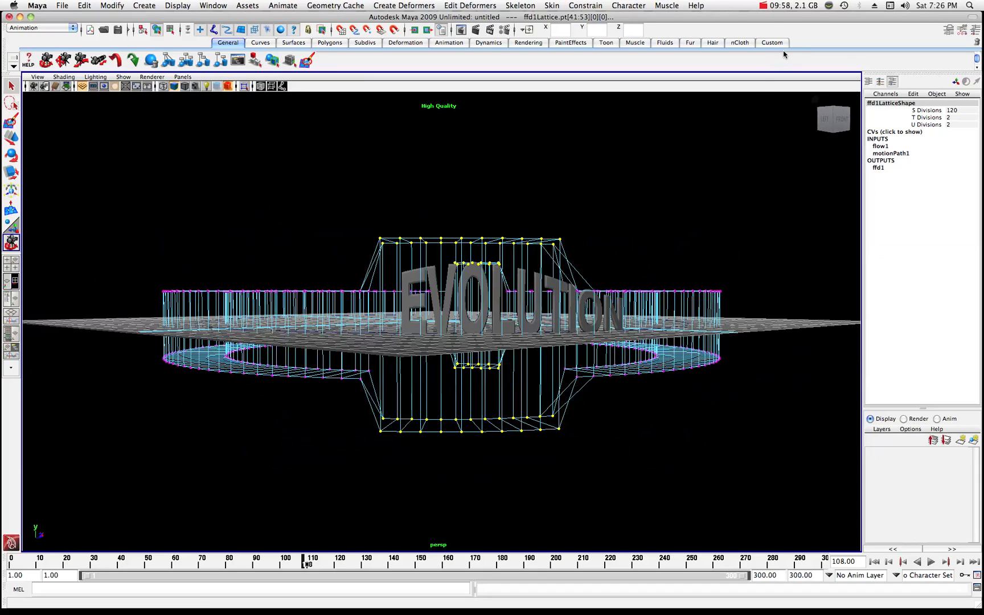
mouse_move(764, 14)
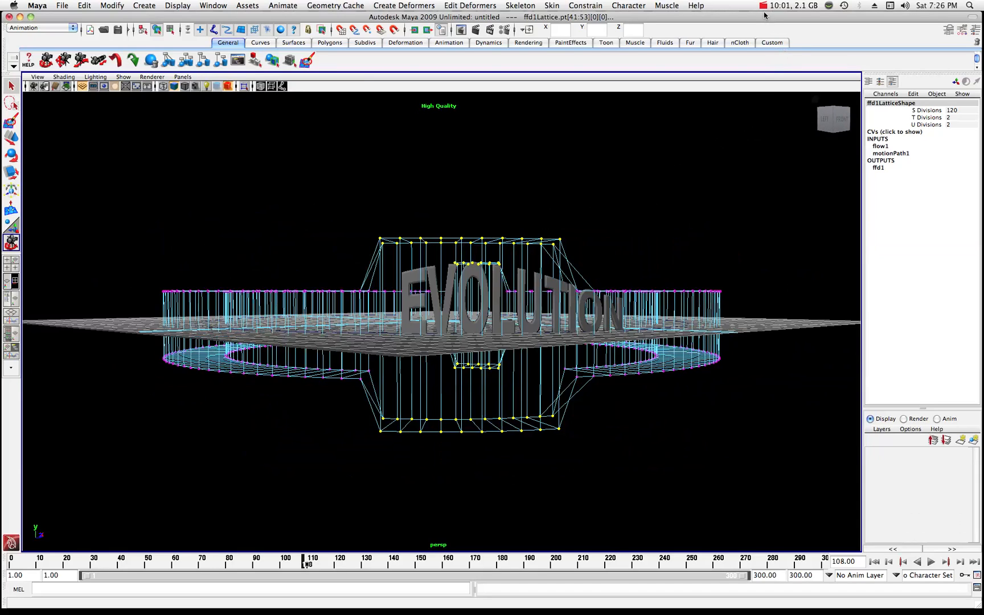